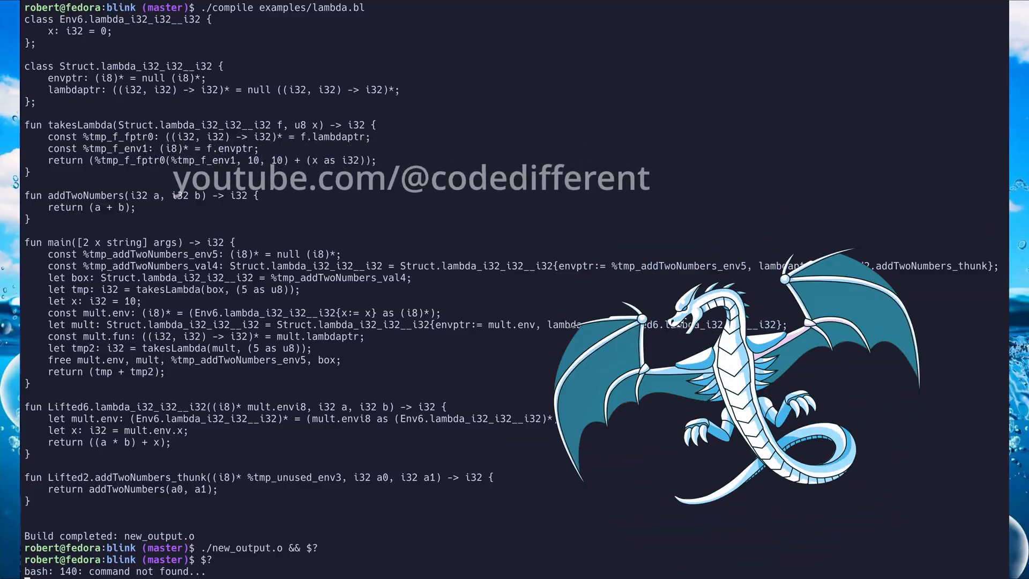
Compile examples/annotations.bl and highlight fold_left's acc: i32 parameter in the source
{"action": "type", "text": "./compile examples/annotations.bl"}
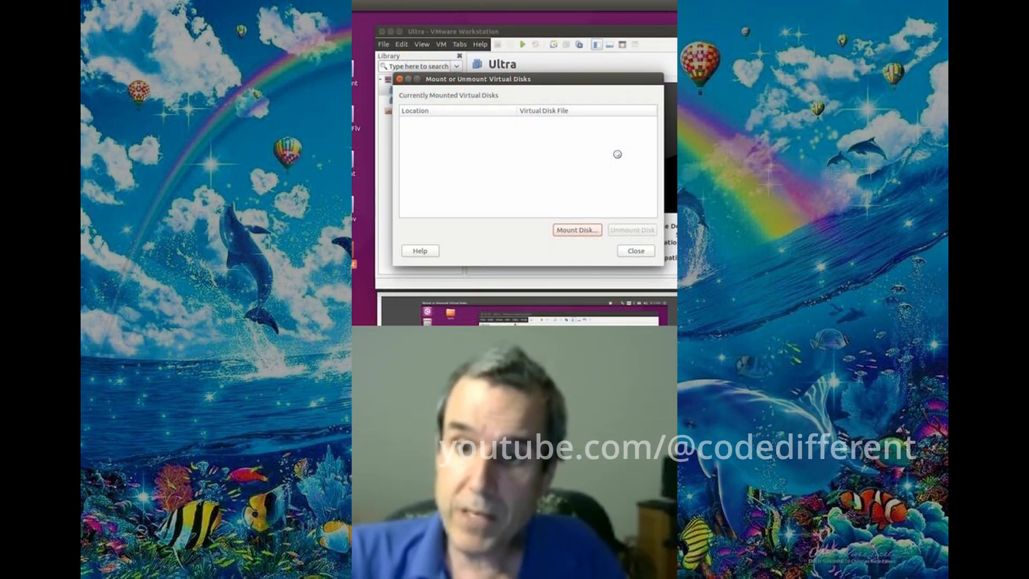
{"action": "left_click", "coordinate": [576, 230]}
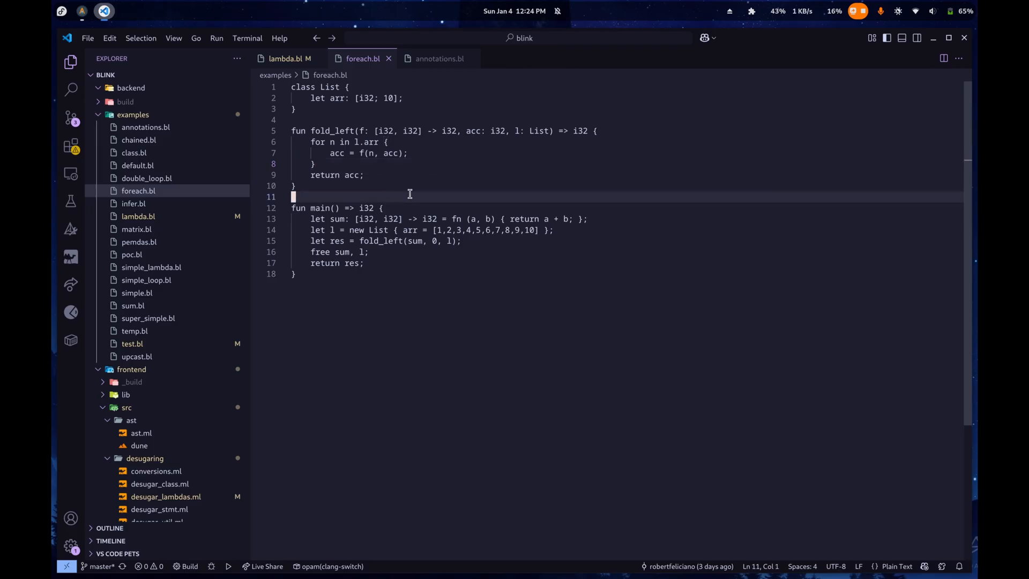
{"action": "mouse_move", "coordinate": [313, 97]}
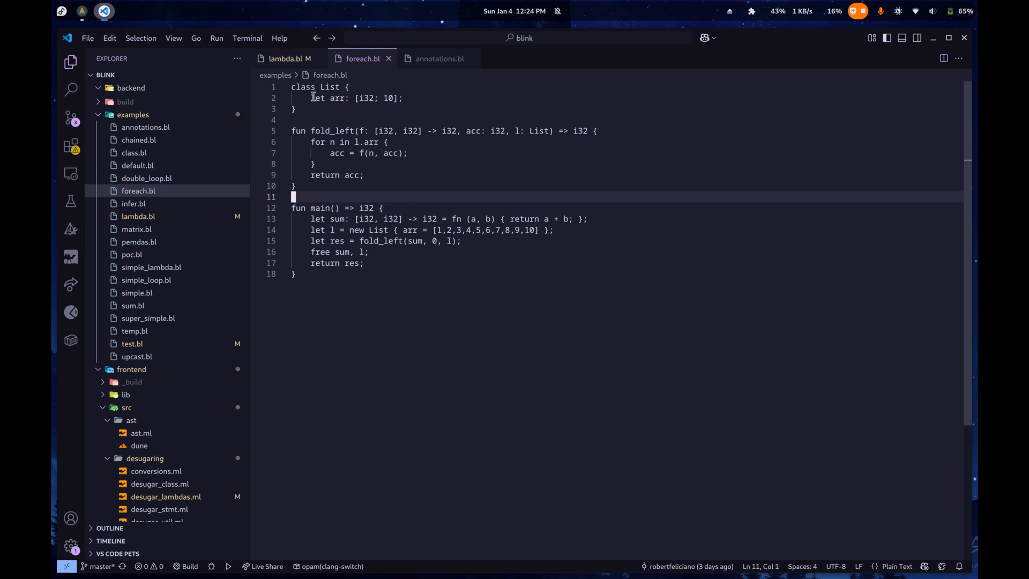
{"action": "left_click_drag", "start_coordinate": [291, 87], "coordinate": [348, 87]}
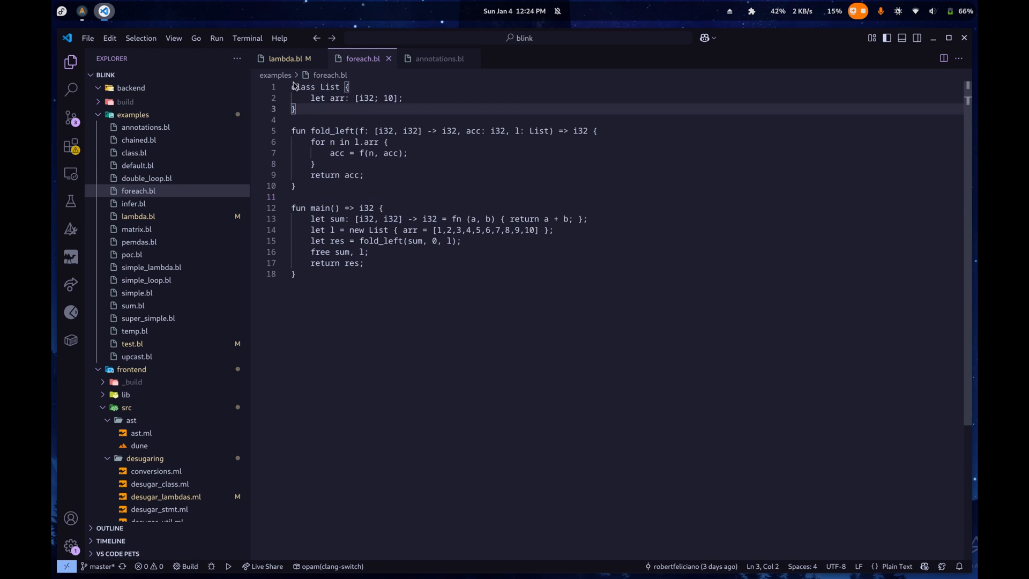
{"action": "double_click", "coordinate": [330, 87]}
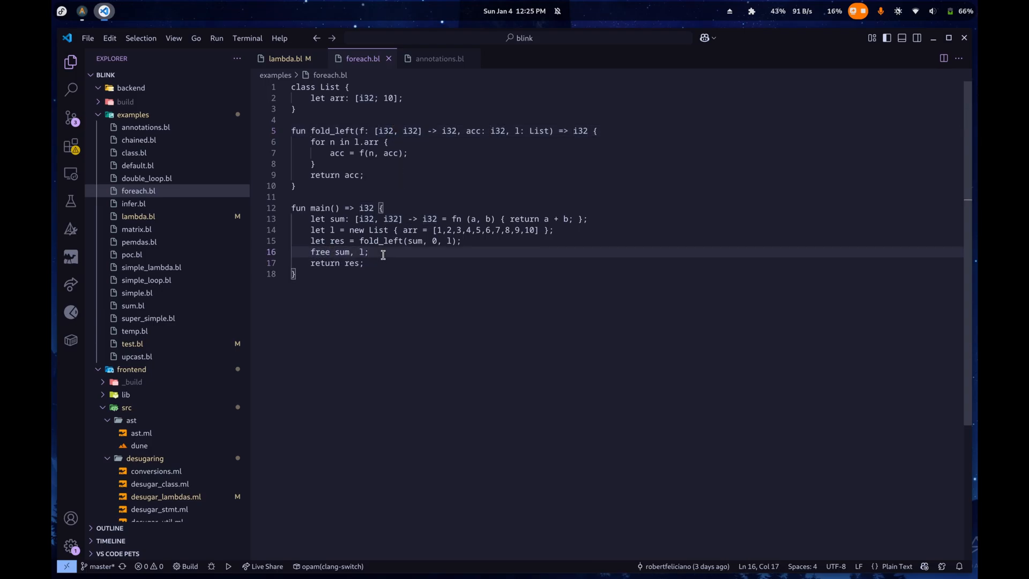
{"action": "mouse_move", "coordinate": [398, 270]}
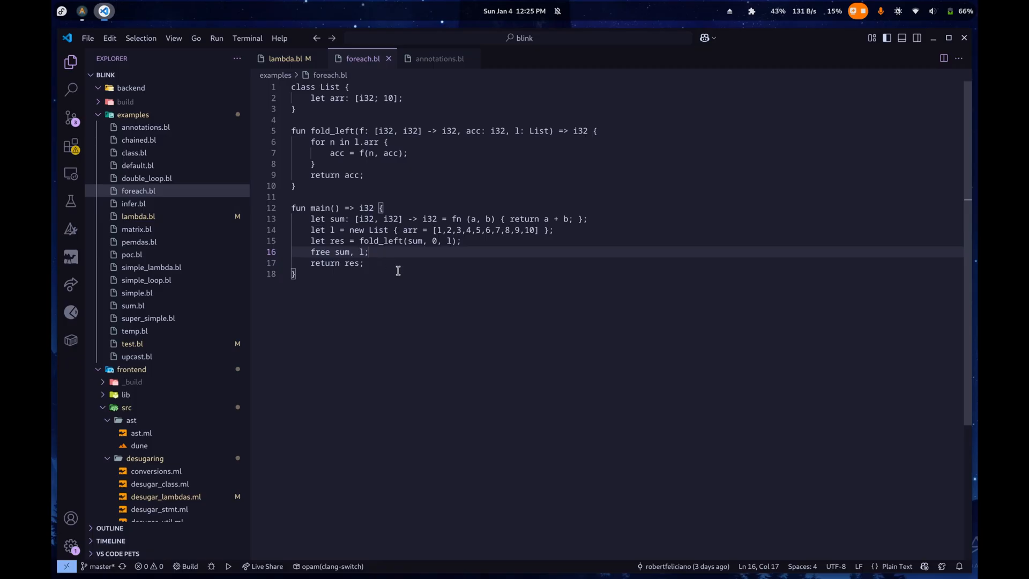
{"action": "mouse_move", "coordinate": [397, 270]}
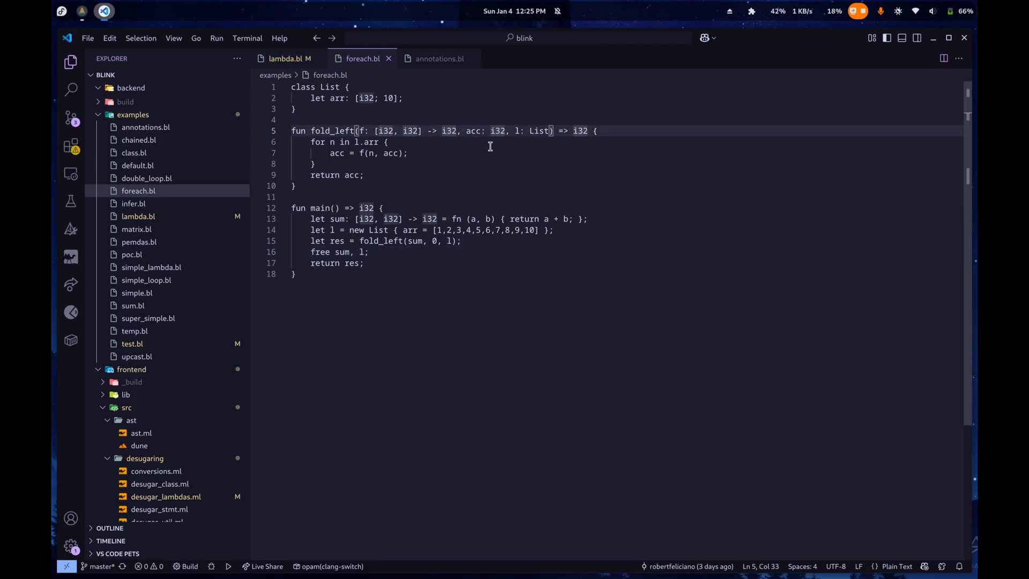
{"action": "left_click_drag", "start_coordinate": [466, 130], "coordinate": [504, 130]}
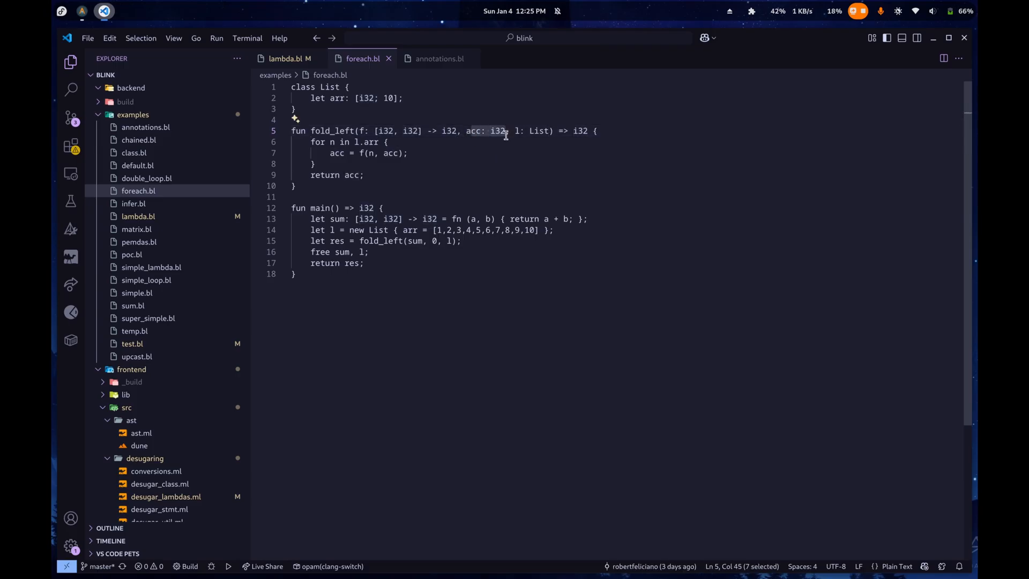
{"action": "left_click", "coordinate": [541, 131]}
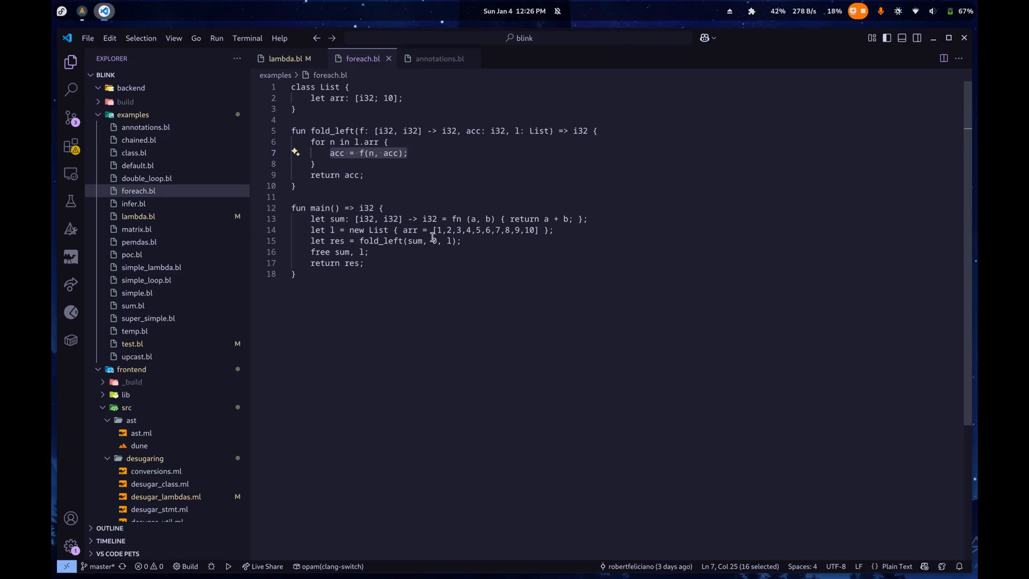
{"action": "mouse_move", "coordinate": [575, 270]}
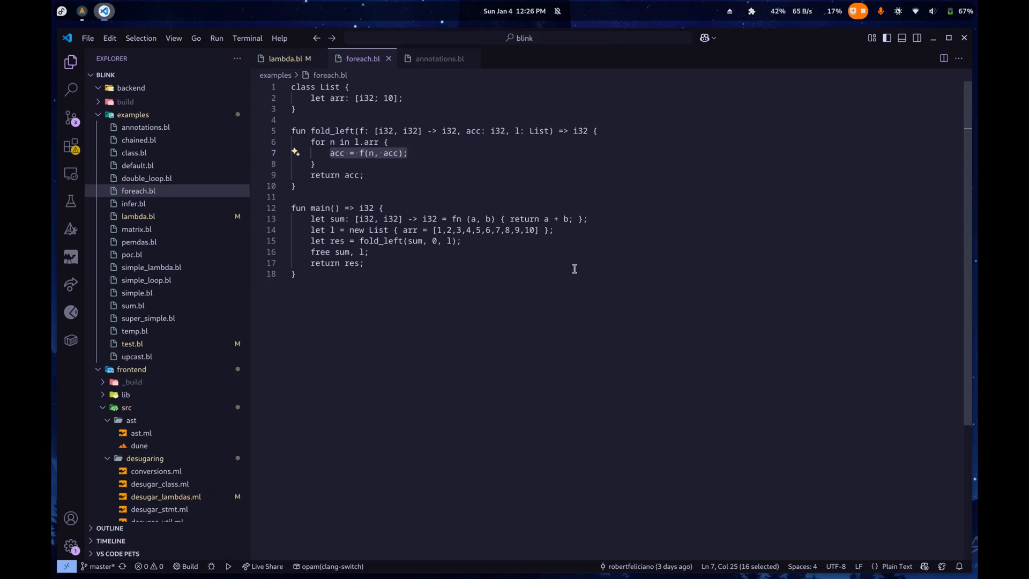
{"action": "mouse_move", "coordinate": [421, 242]}
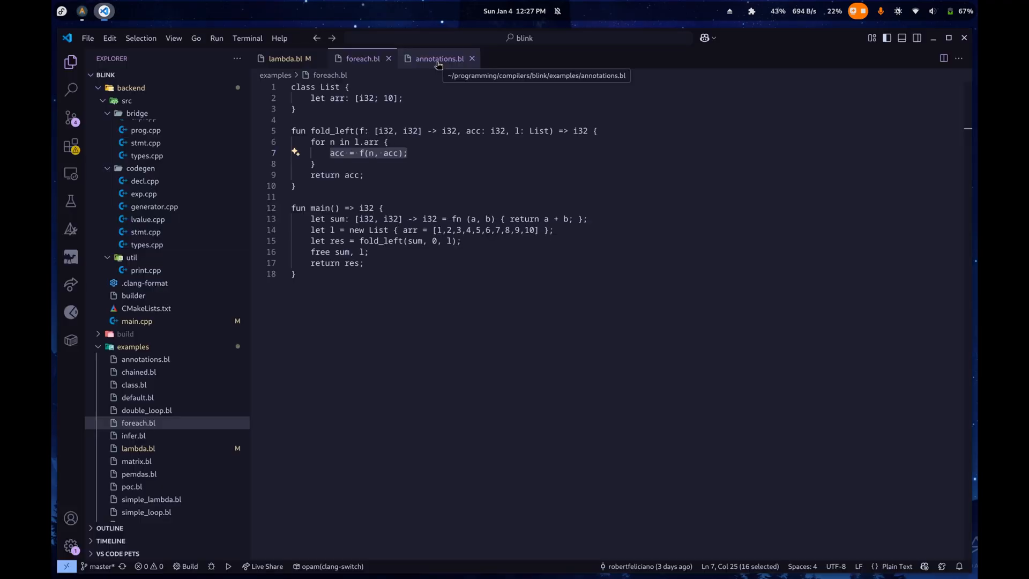
Switch to the annotations.bl tab showing puts, the Point class and main
{"action": "left_click", "coordinate": [438, 58]}
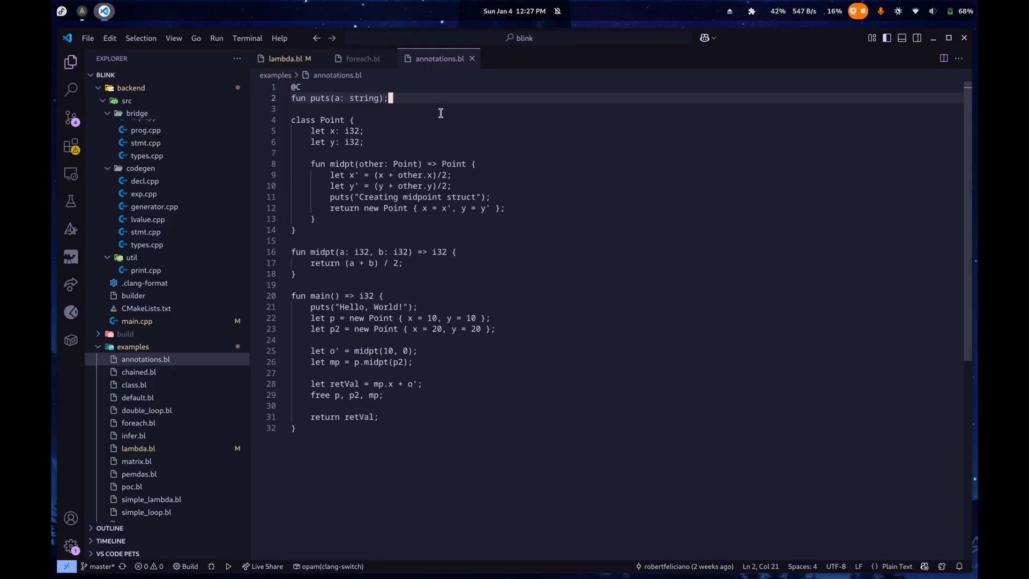
{"action": "mouse_move", "coordinate": [399, 117]}
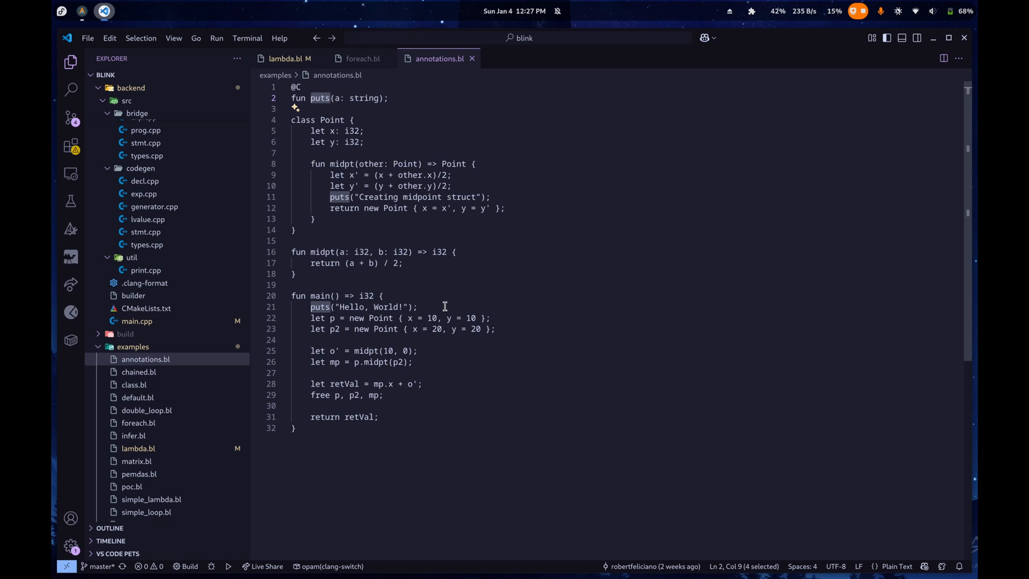
{"action": "mouse_move", "coordinate": [316, 112]}
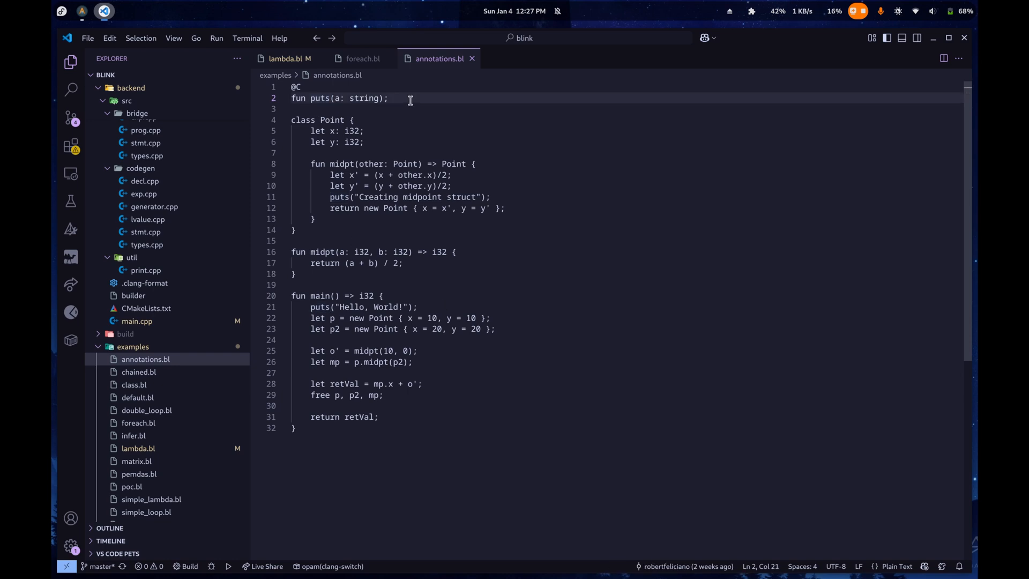
{"action": "mouse_move", "coordinate": [455, 298]}
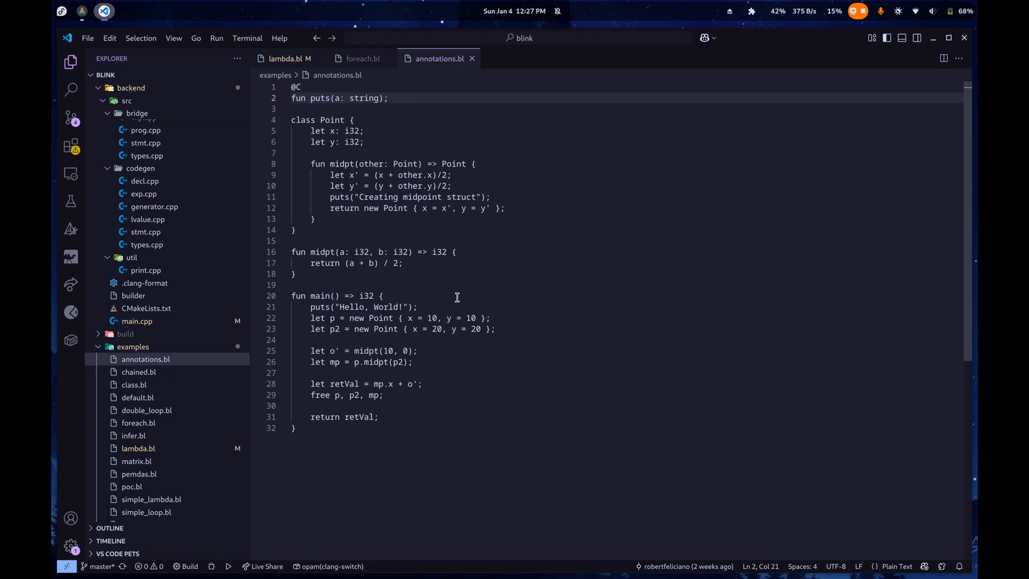
{"action": "mouse_move", "coordinate": [353, 146]}
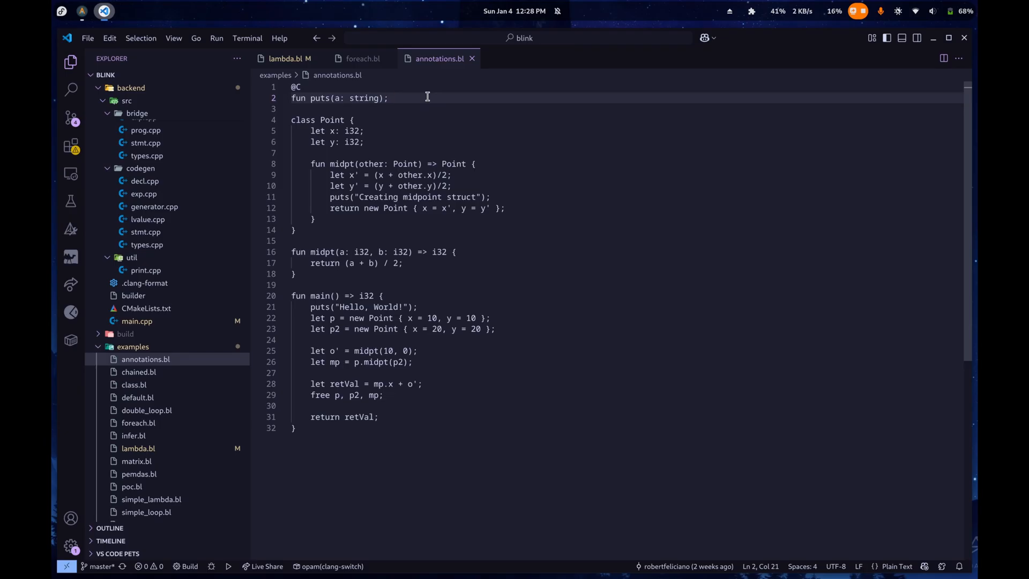
{"action": "mouse_move", "coordinate": [394, 226]}
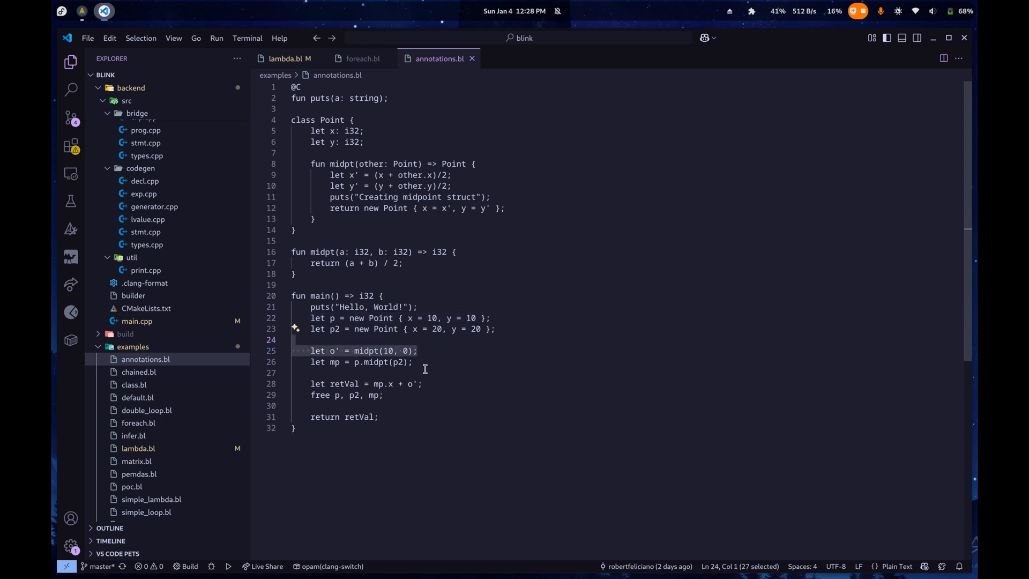
{"action": "left_click", "coordinate": [412, 361]}
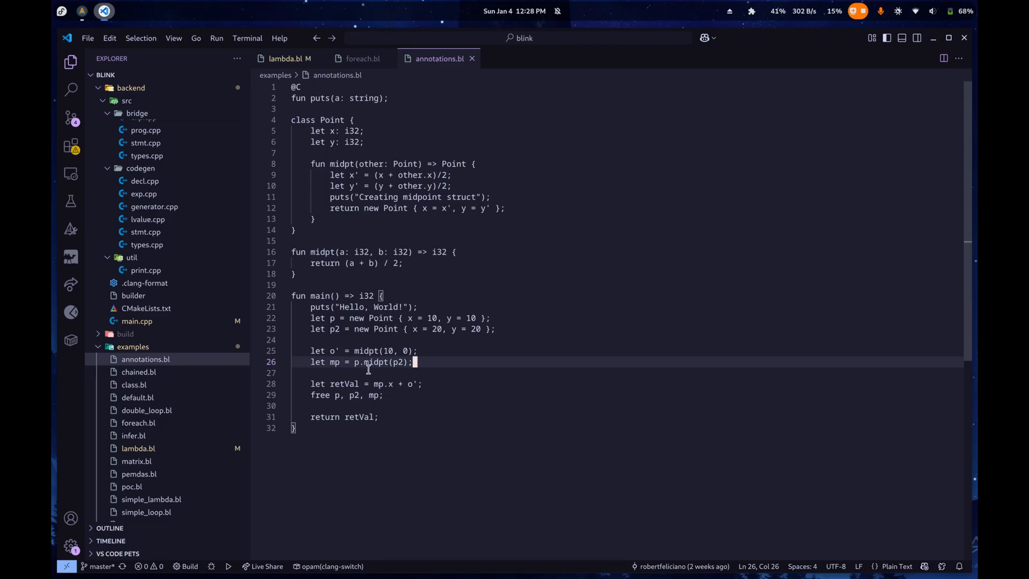
{"action": "double_click", "coordinate": [369, 362]}
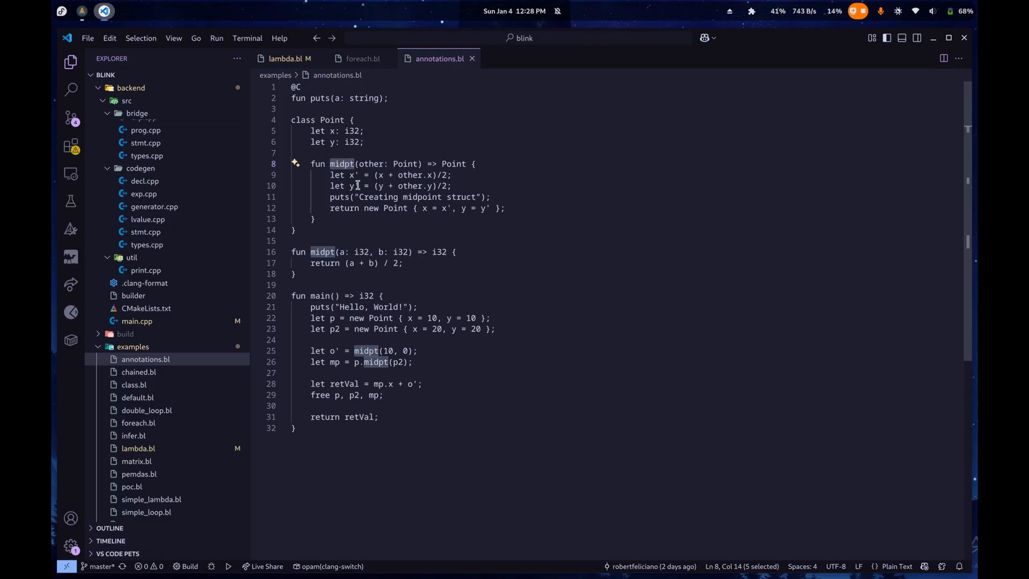
{"action": "mouse_move", "coordinate": [360, 235]}
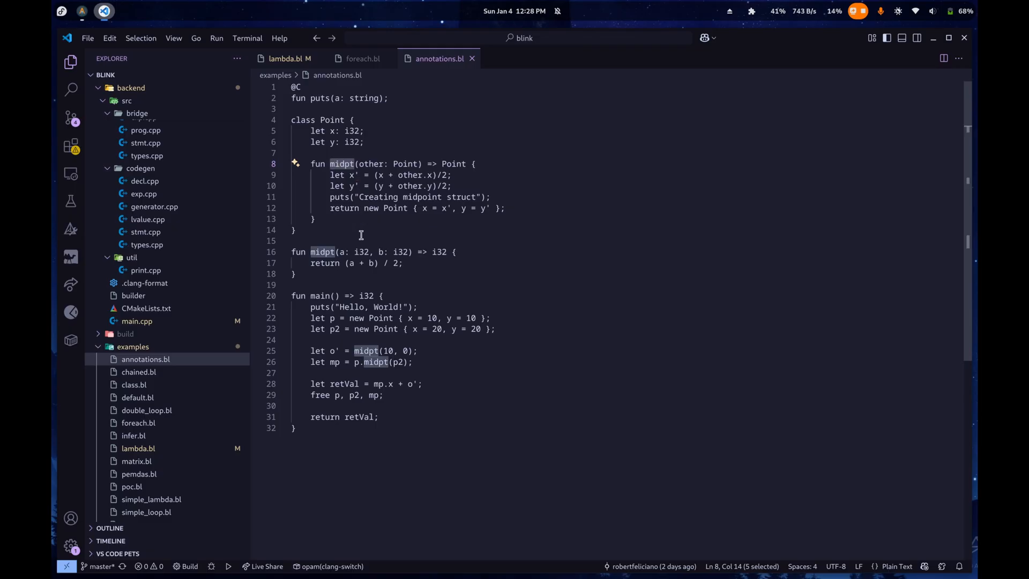
{"action": "mouse_move", "coordinate": [366, 230]}
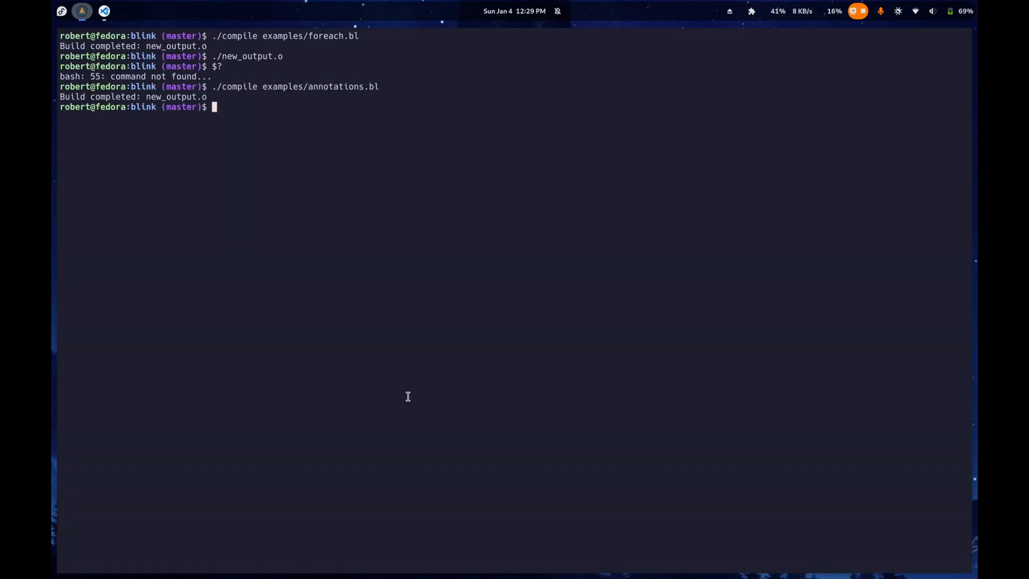
Run ./new_output.o for annotations.bl and print the exit code with $?, showing 20
{"action": "type", "text": "./new_output.o"}
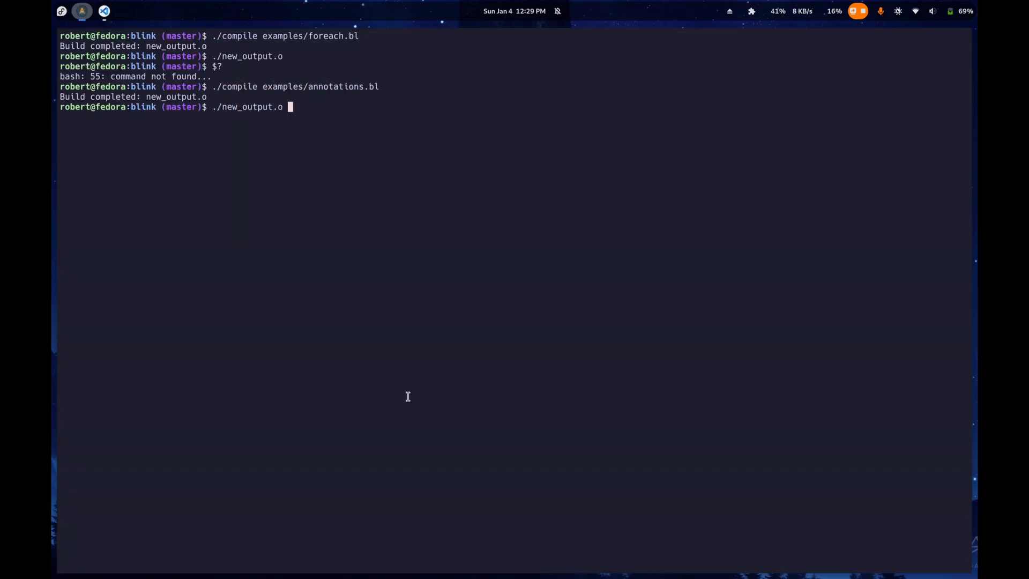
{"action": "left_click", "coordinate": [103, 11]}
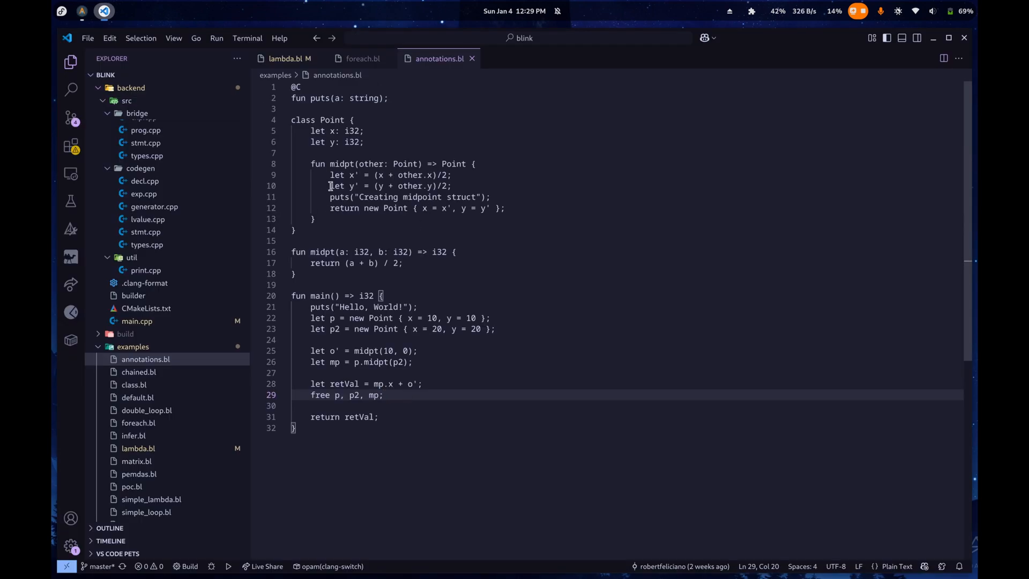
{"action": "left_click", "coordinate": [490, 196]}
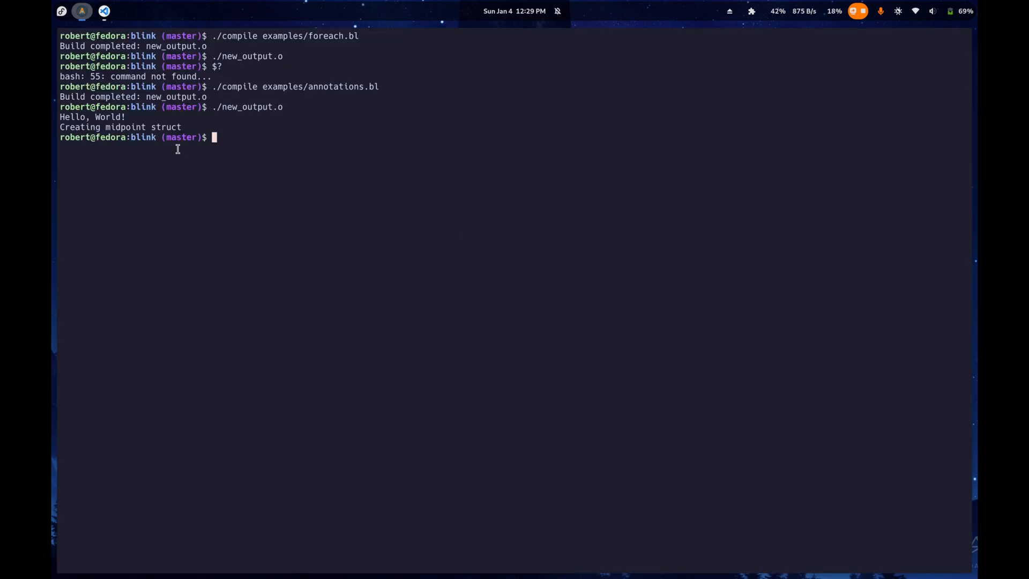
{"action": "type", "text": "$?"}
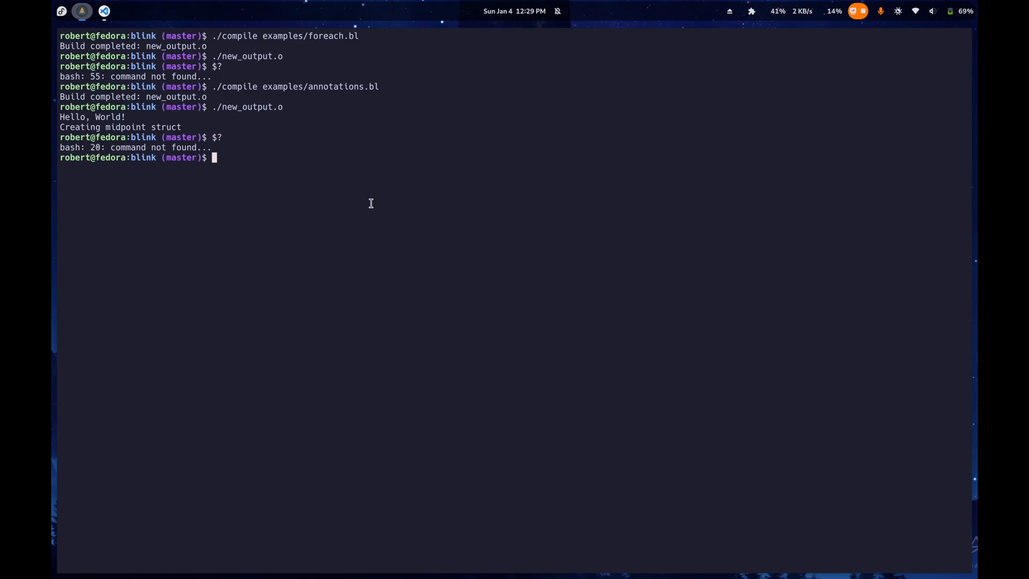
Run valgrind --leak-check=full on ./new_output.o, confirming no leaks and zero errors
{"action": "type", "text": "valgirnd"}
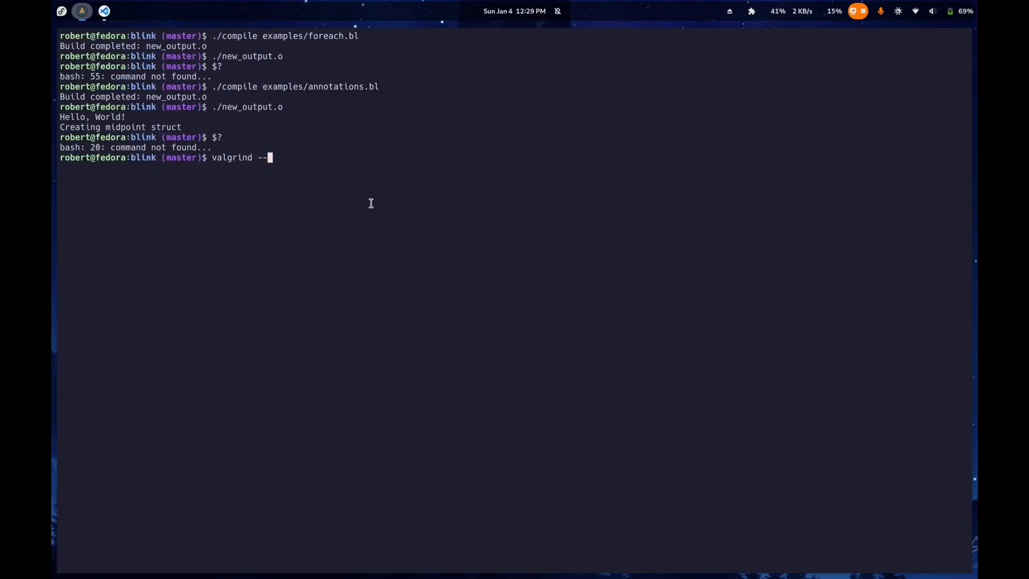
{"action": "type", "text": "leak-check="}
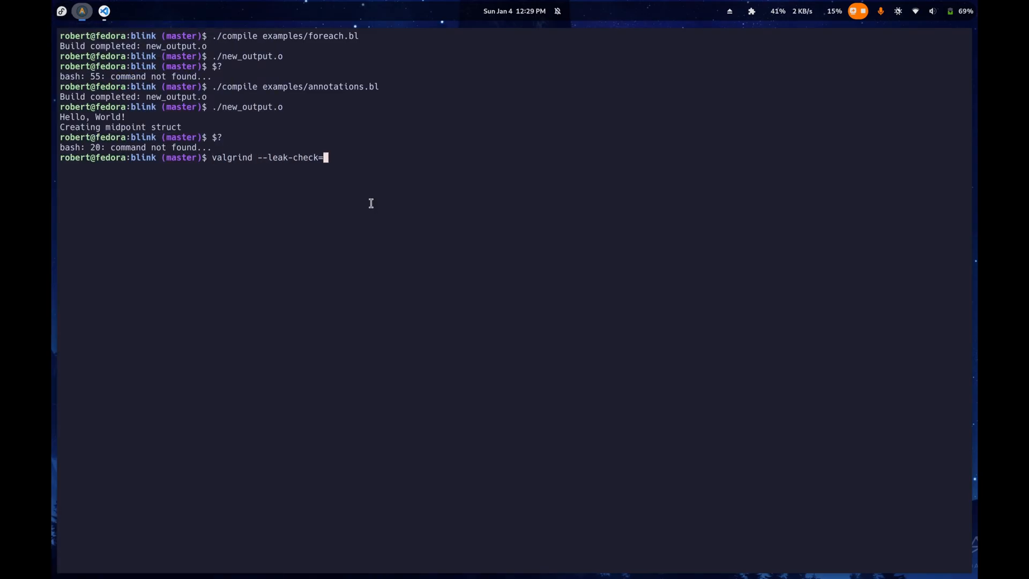
{"action": "type", "text": "full ./new_output.o"}
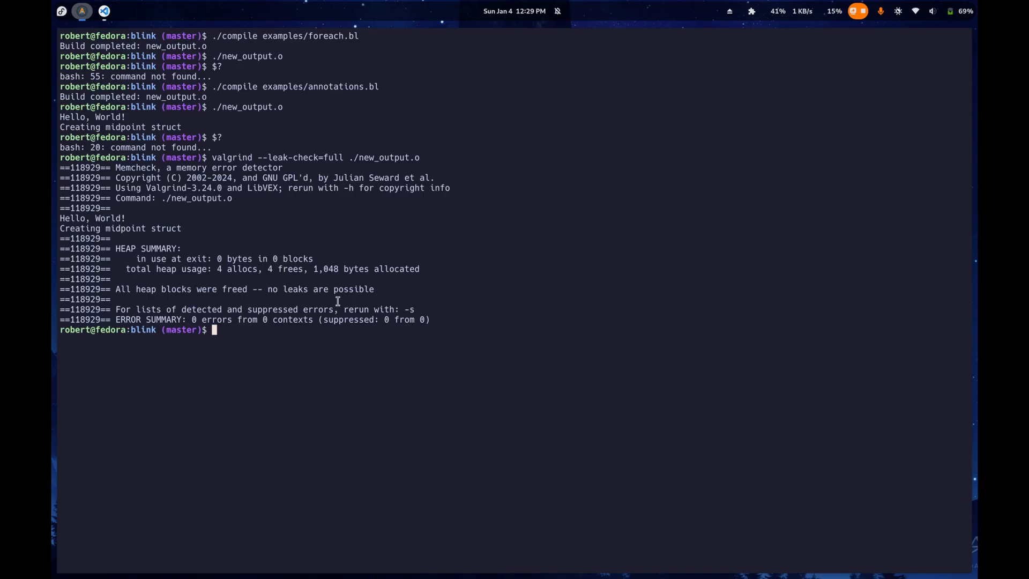
{"action": "mouse_move", "coordinate": [362, 313]}
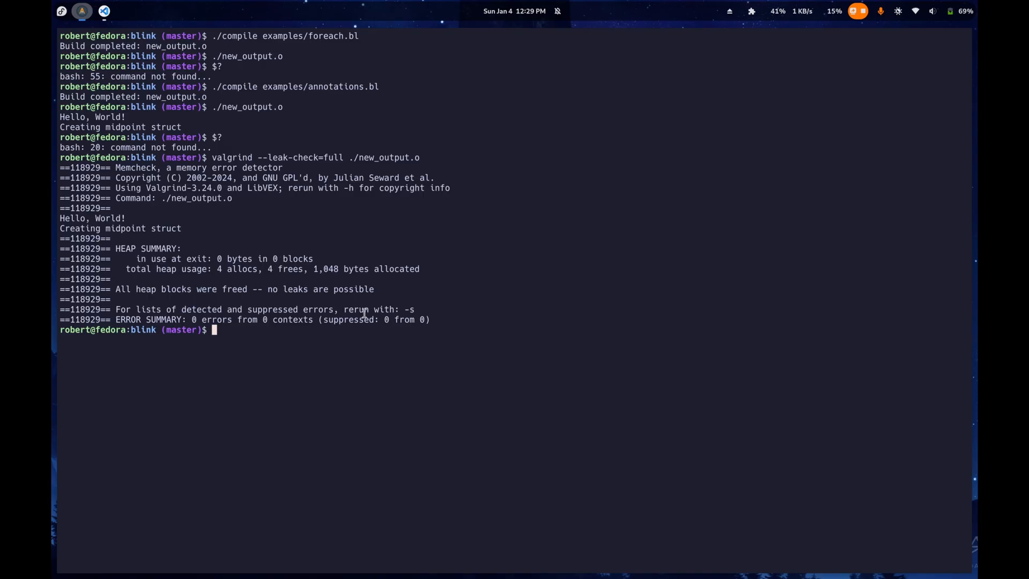
{"action": "left_click", "coordinate": [104, 11]}
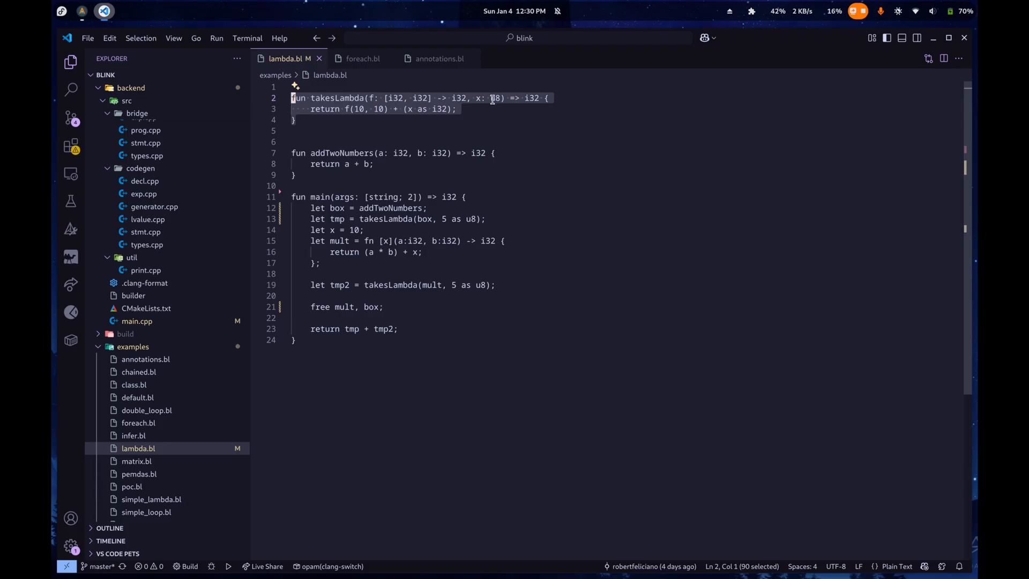
Walk through lambda.bl, highlighting takesLambda's u8 parameter, addTwoNumbers and the box variable
{"action": "left_click", "coordinate": [495, 97]}
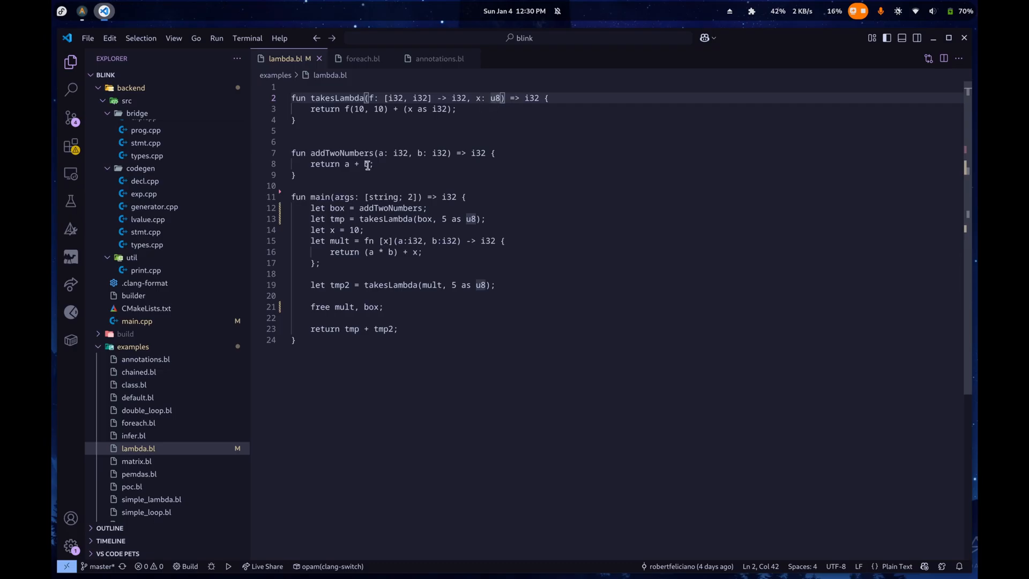
{"action": "mouse_move", "coordinate": [353, 192]}
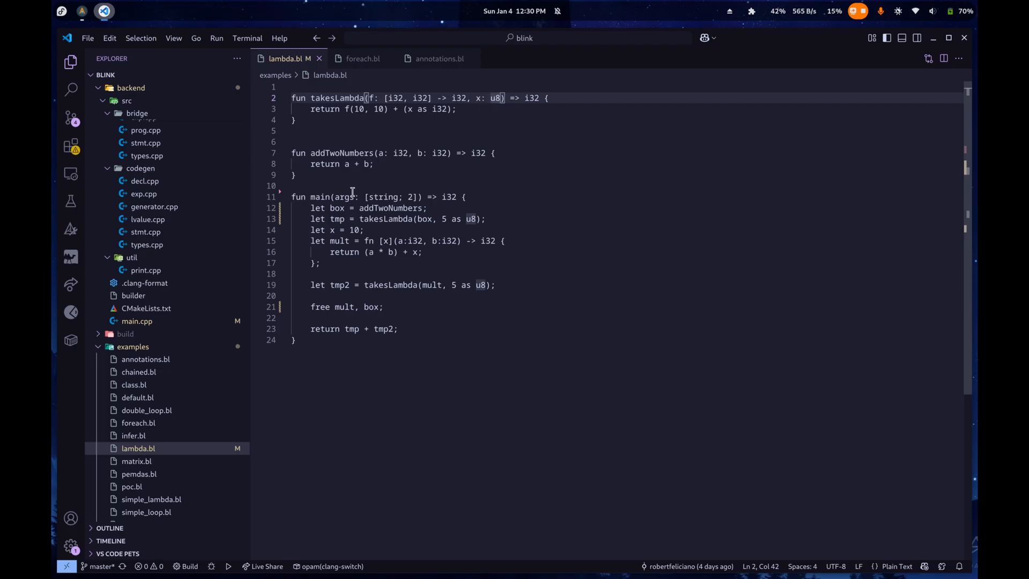
{"action": "mouse_move", "coordinate": [488, 157]}
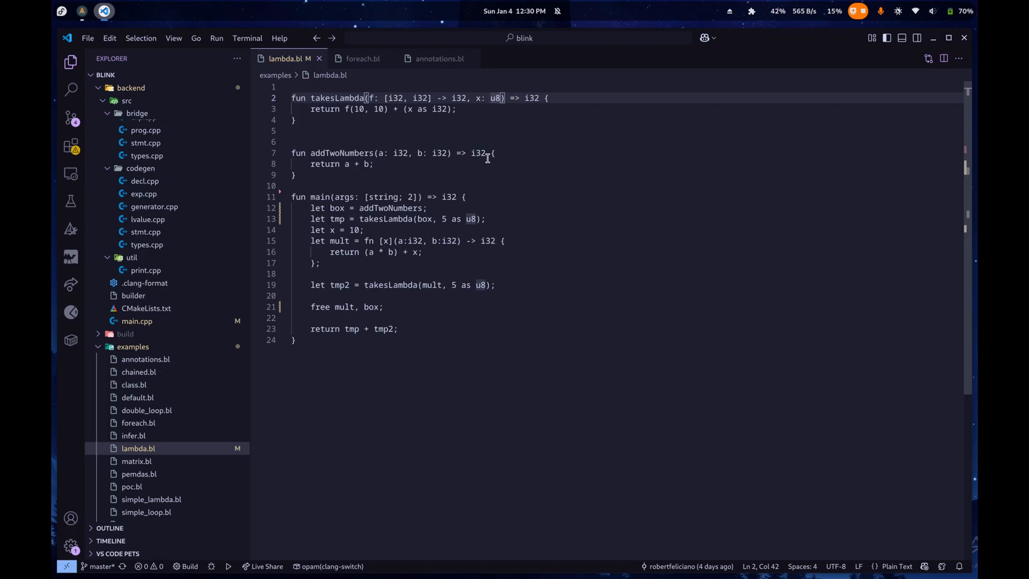
{"action": "left_click", "coordinate": [299, 175]}
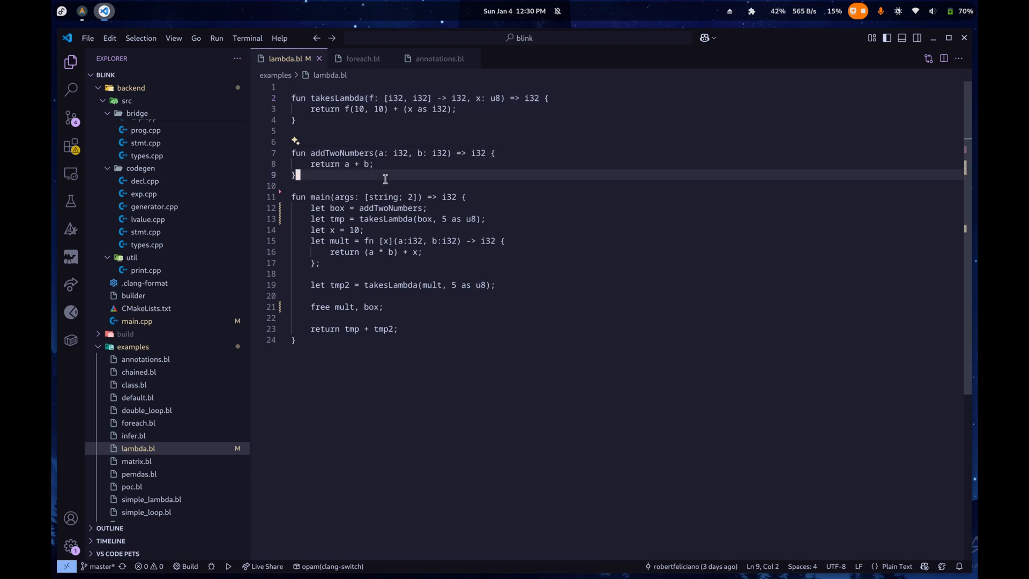
{"action": "mouse_move", "coordinate": [303, 203]}
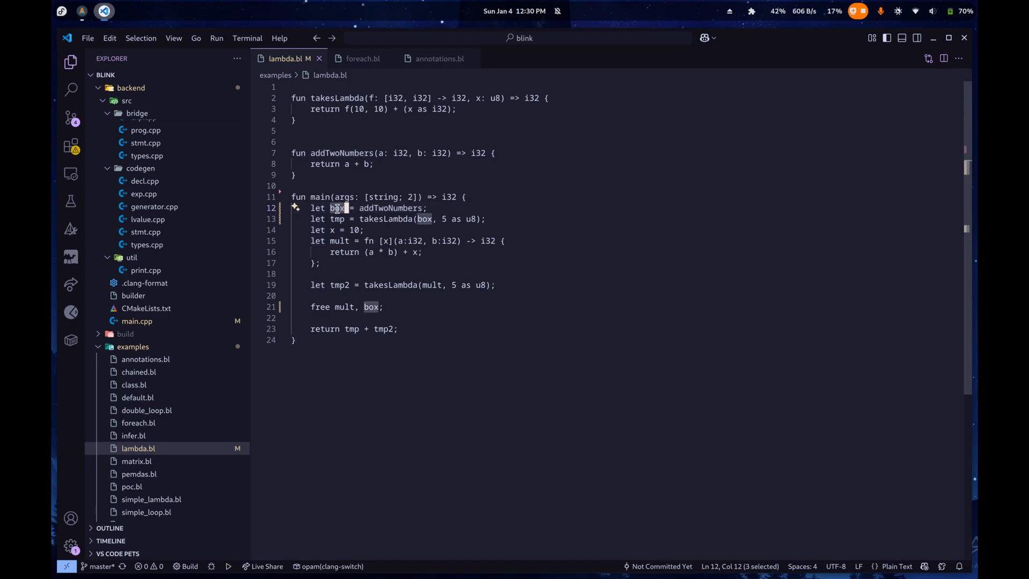
{"action": "double_click", "coordinate": [371, 307]}
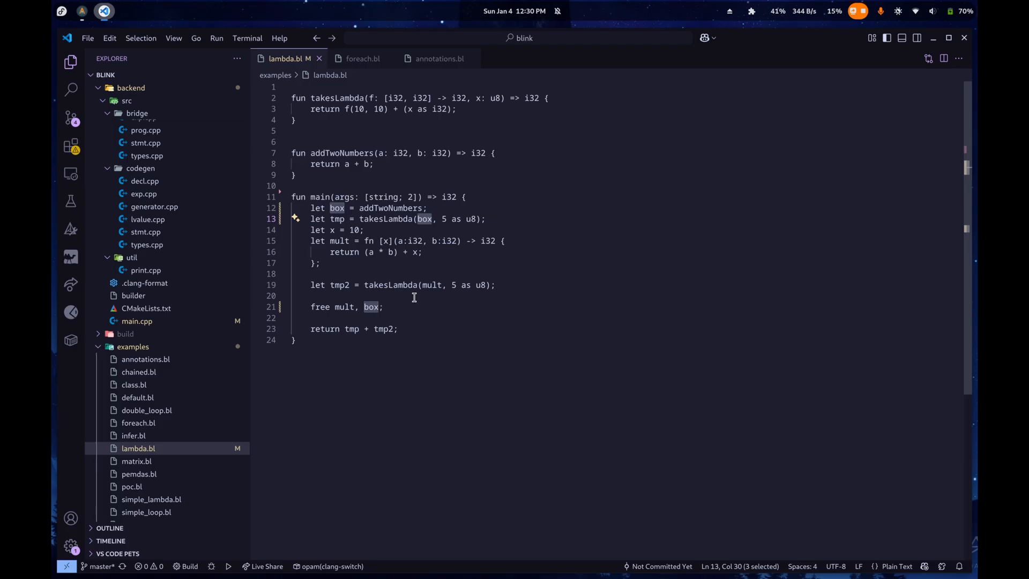
{"action": "mouse_move", "coordinate": [391, 211]}
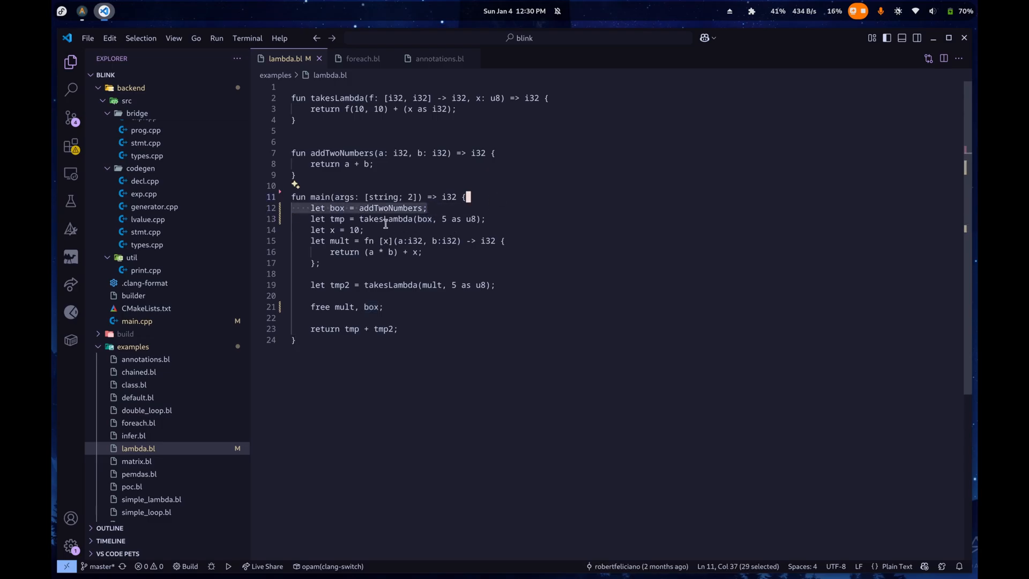
{"action": "double_click", "coordinate": [386, 219]}
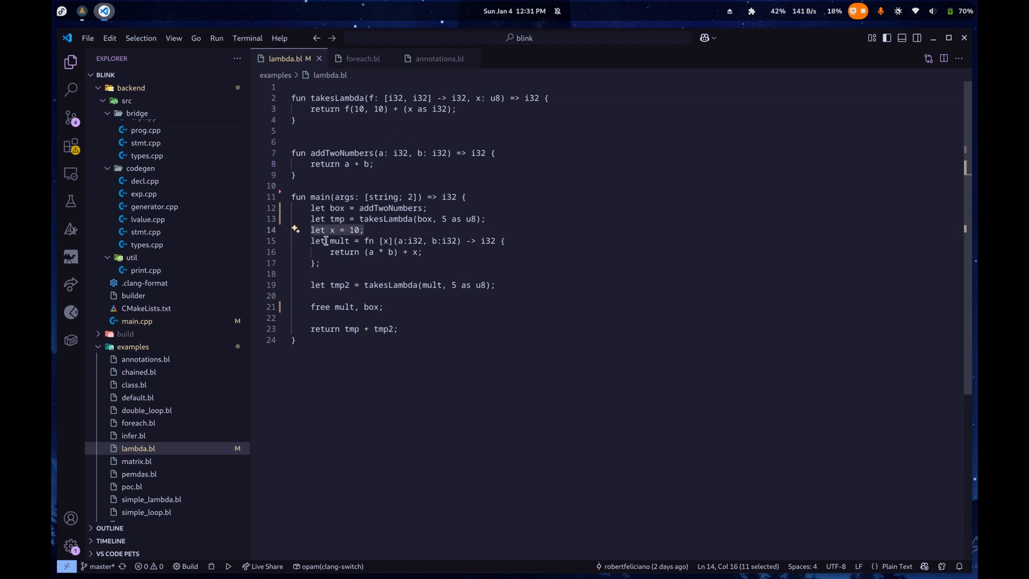
{"action": "double_click", "coordinate": [340, 240]}
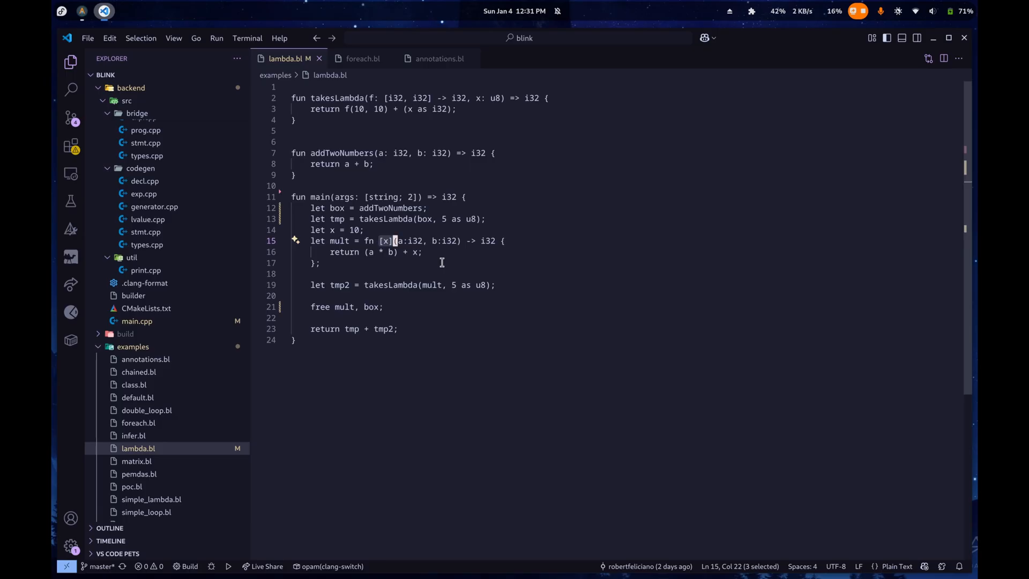
{"action": "mouse_move", "coordinate": [426, 266]}
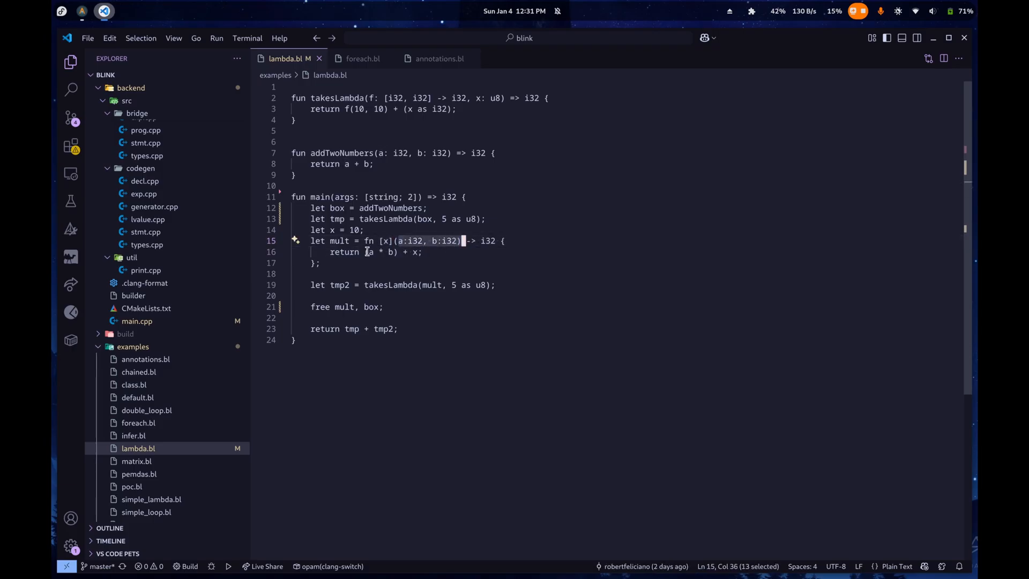
{"action": "left_click", "coordinate": [407, 252]}
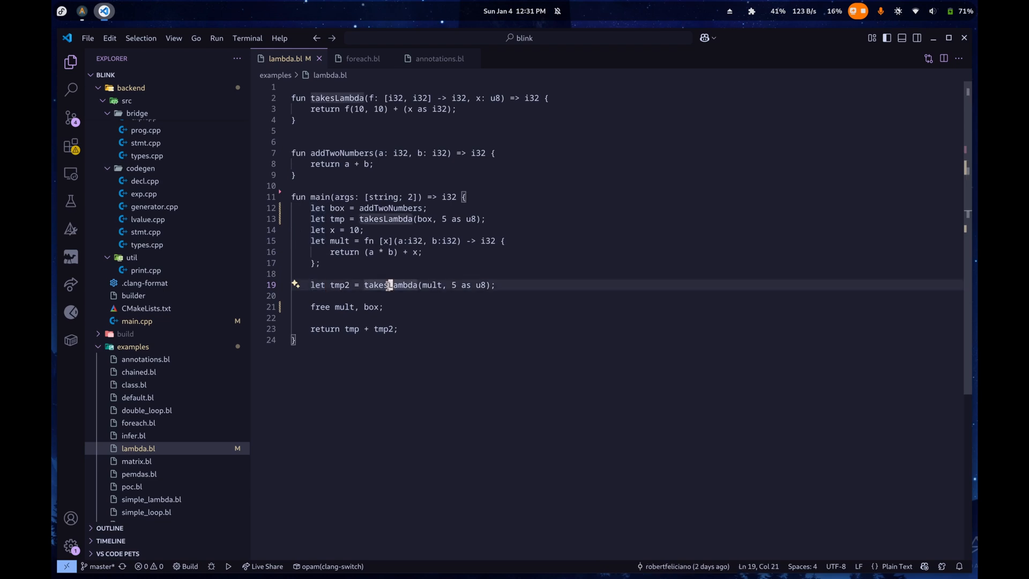
{"action": "double_click", "coordinate": [433, 284]}
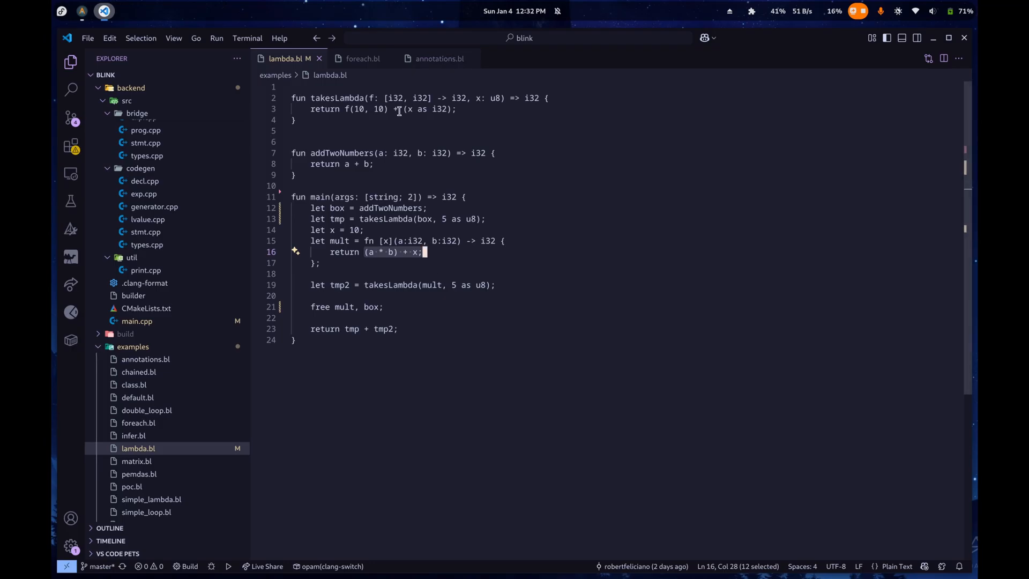
{"action": "mouse_move", "coordinate": [425, 256]}
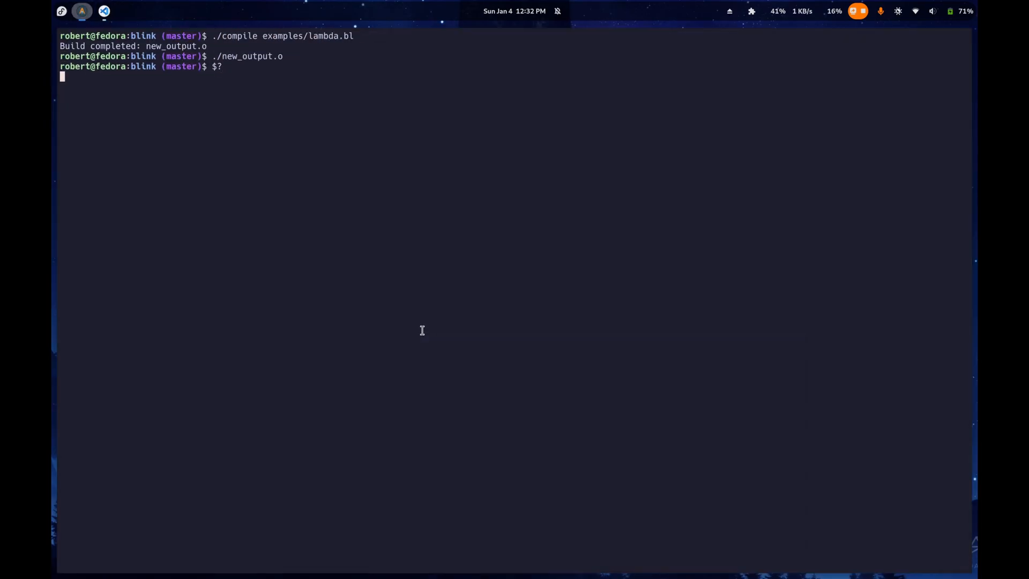
{"action": "left_click", "coordinate": [104, 11]}
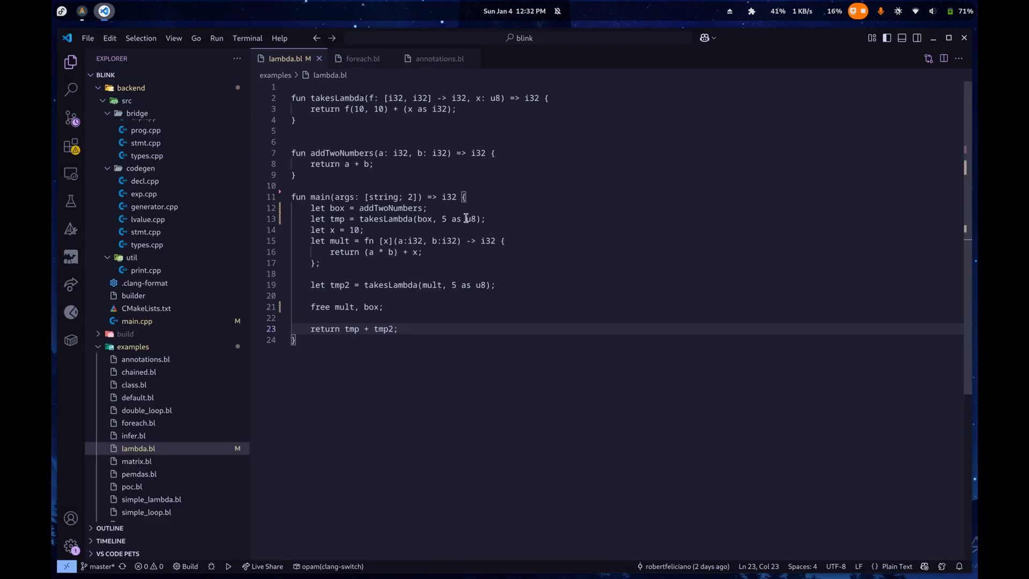
{"action": "left_click", "coordinate": [331, 85]}
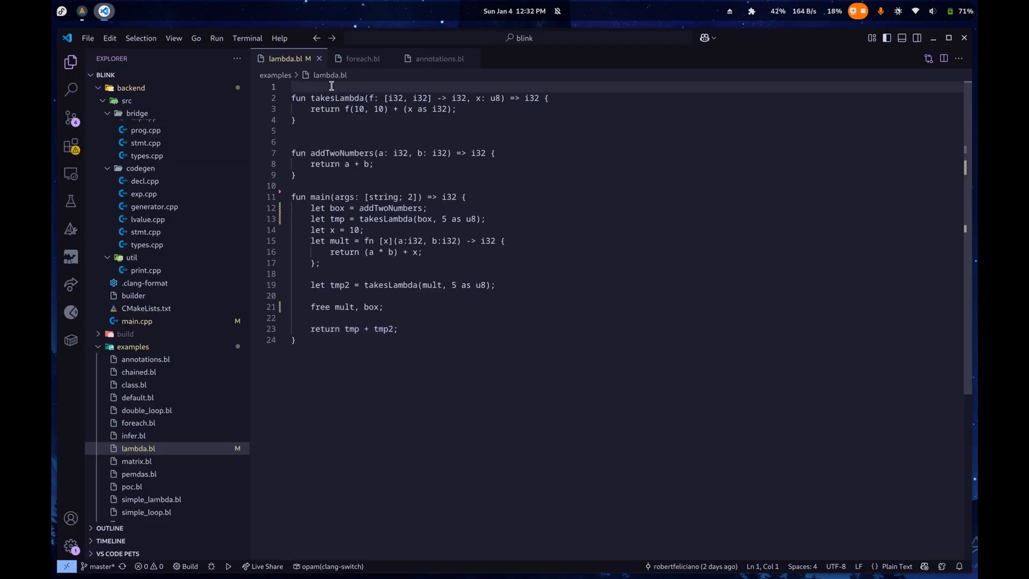
Add an @C puts(s: ) external declaration to lambda.bl
{"action": "type", "text": "@C"}
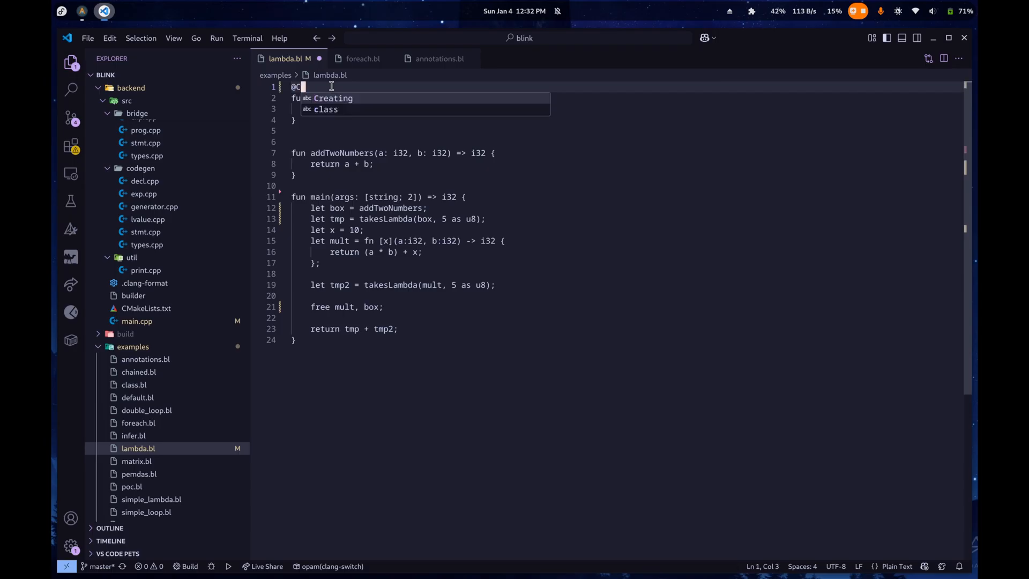
{"action": "type", "text": "puts()"}
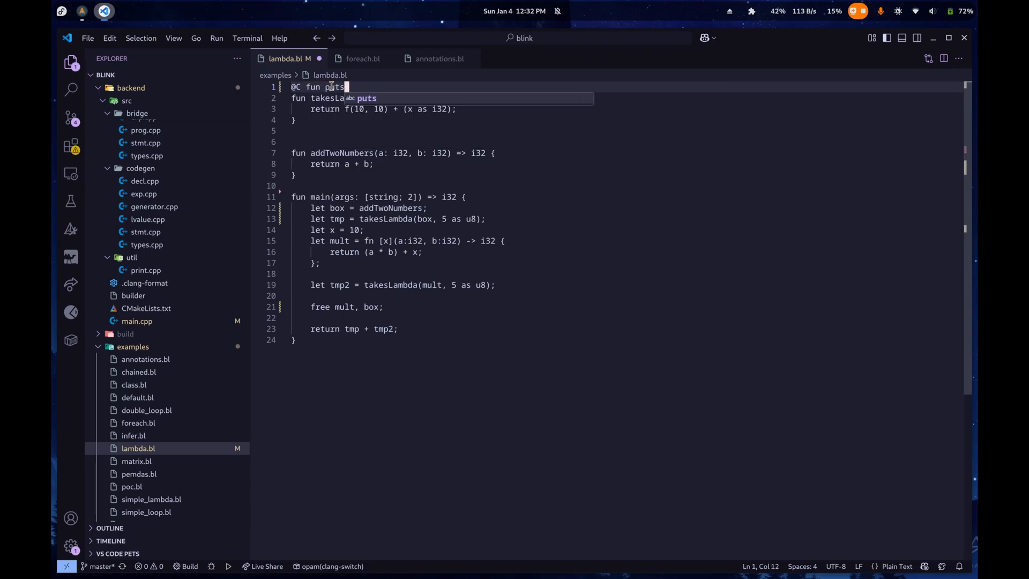
{"action": "type", "text": "(s: )"}
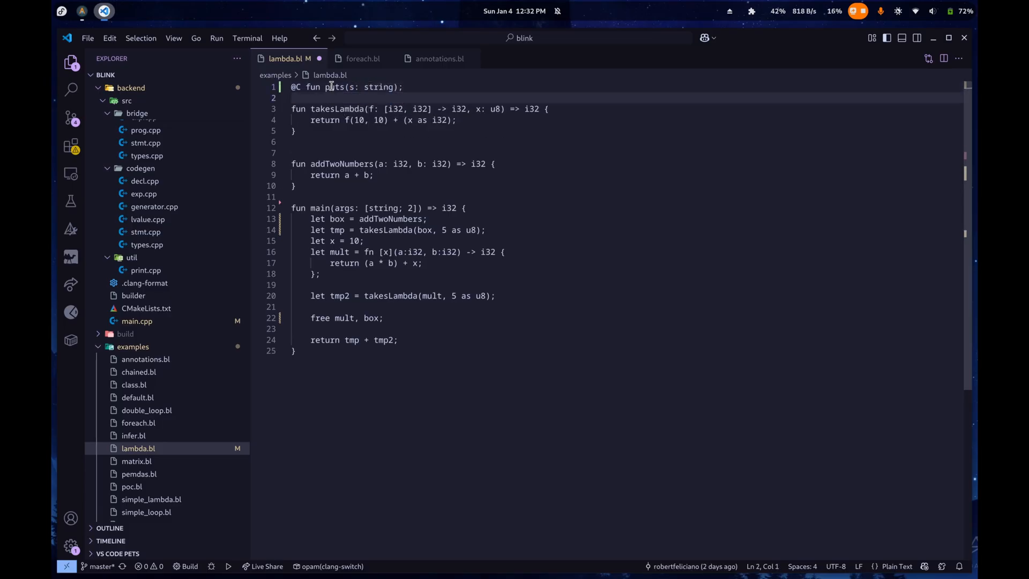
Insert puts("hello from lambda") at the start of the lambda body
{"action": "left_click", "coordinate": [561, 253]}
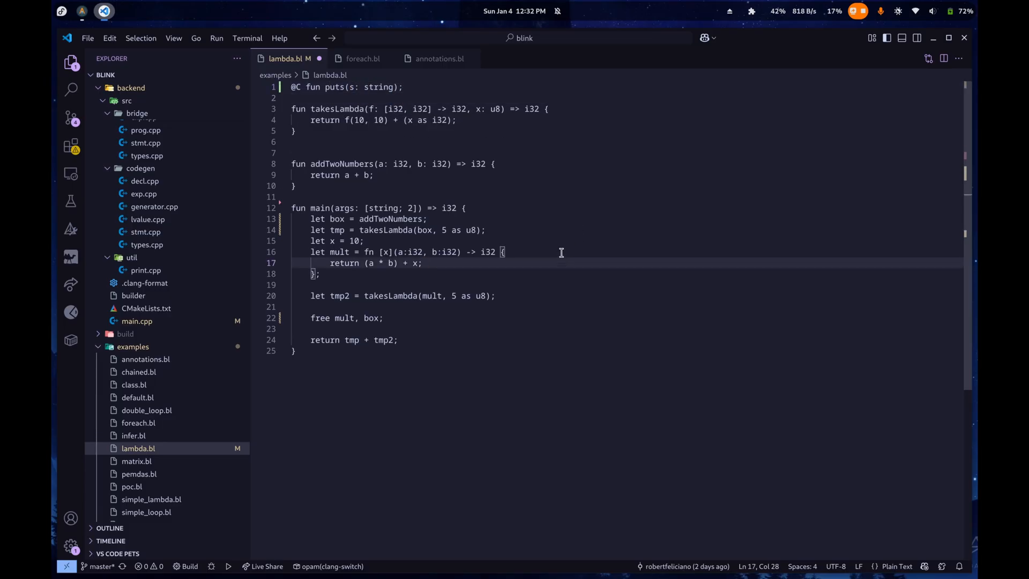
{"action": "type", "text": "puts(\"hel"}
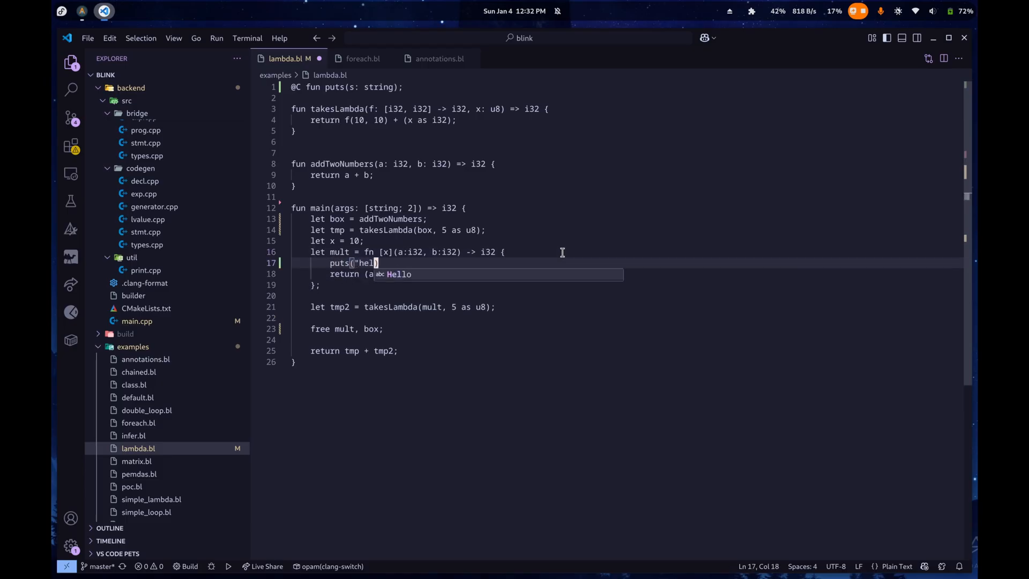
{"action": "type", "text": "lo from lambda"}
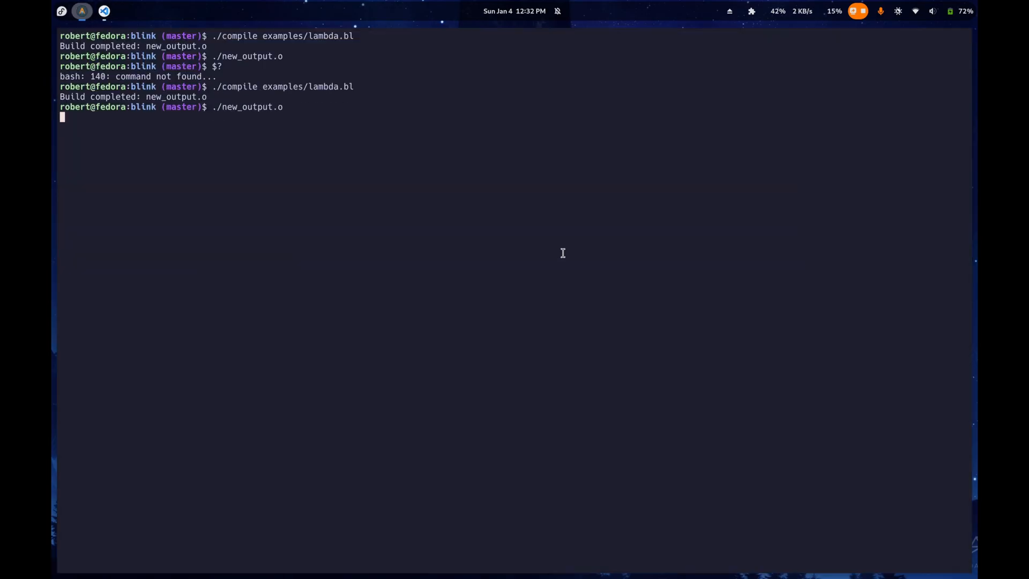
Run the rebuilt lambda program, then return to the terminal
{"action": "key", "text": "Return"}
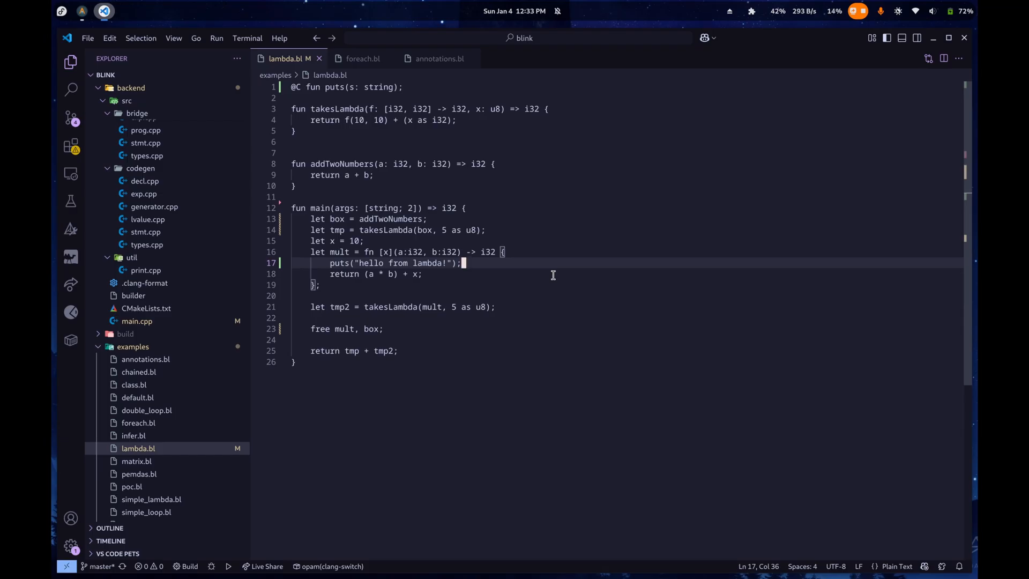
{"action": "left_click", "coordinate": [431, 58]}
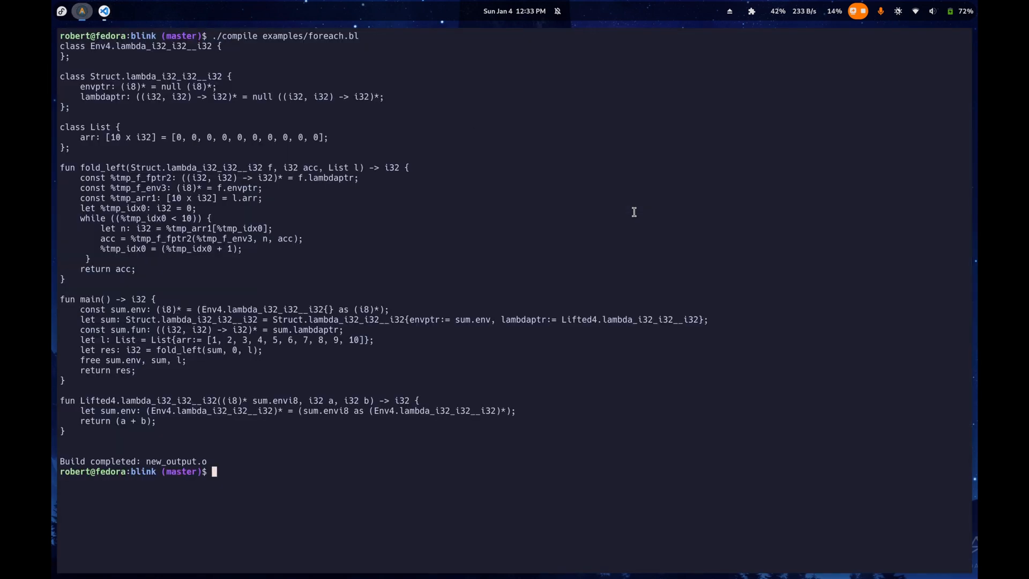
{"action": "mouse_move", "coordinate": [65, 80]}
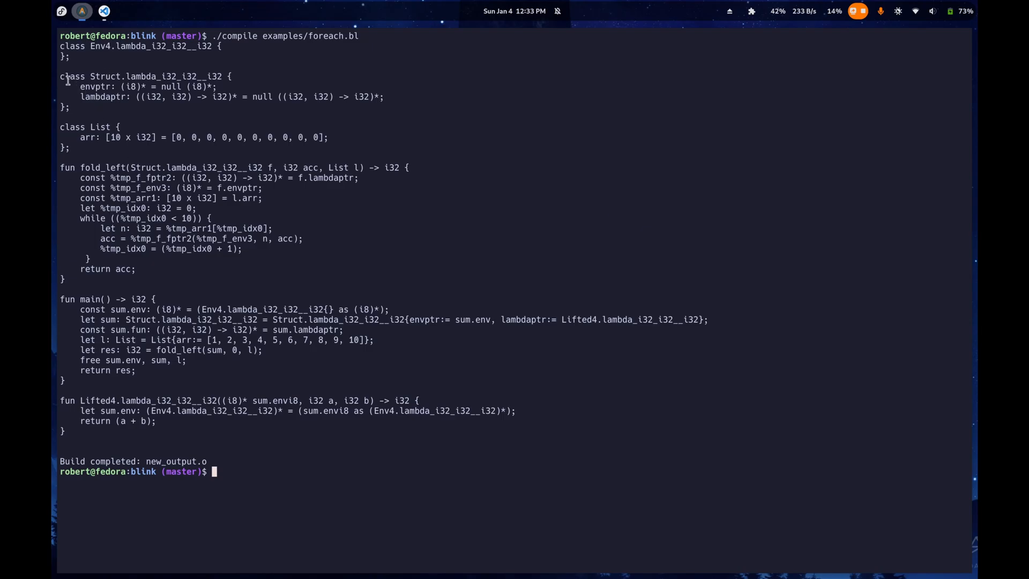
{"action": "double_click", "coordinate": [145, 76]}
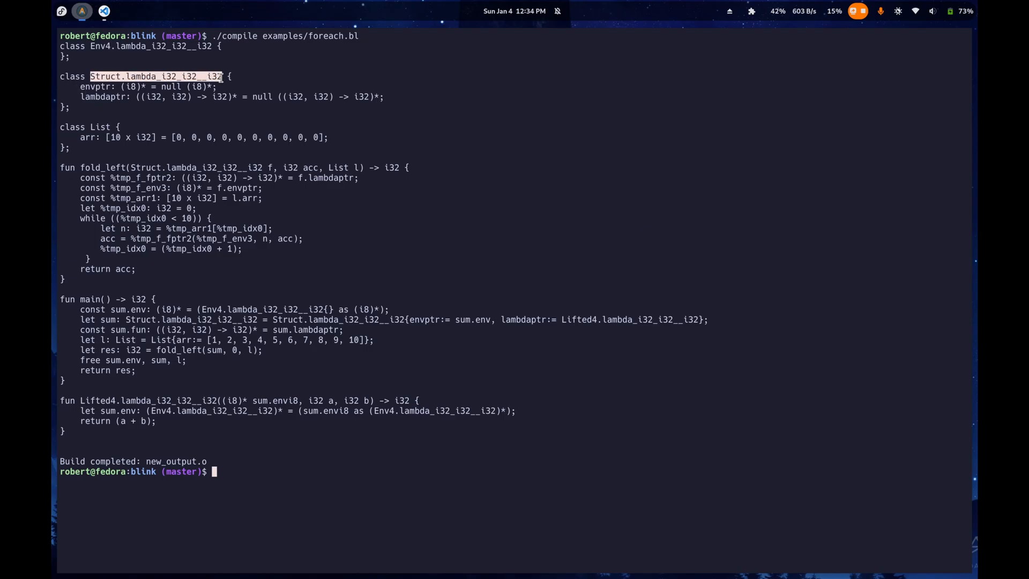
{"action": "mouse_move", "coordinate": [132, 114]}
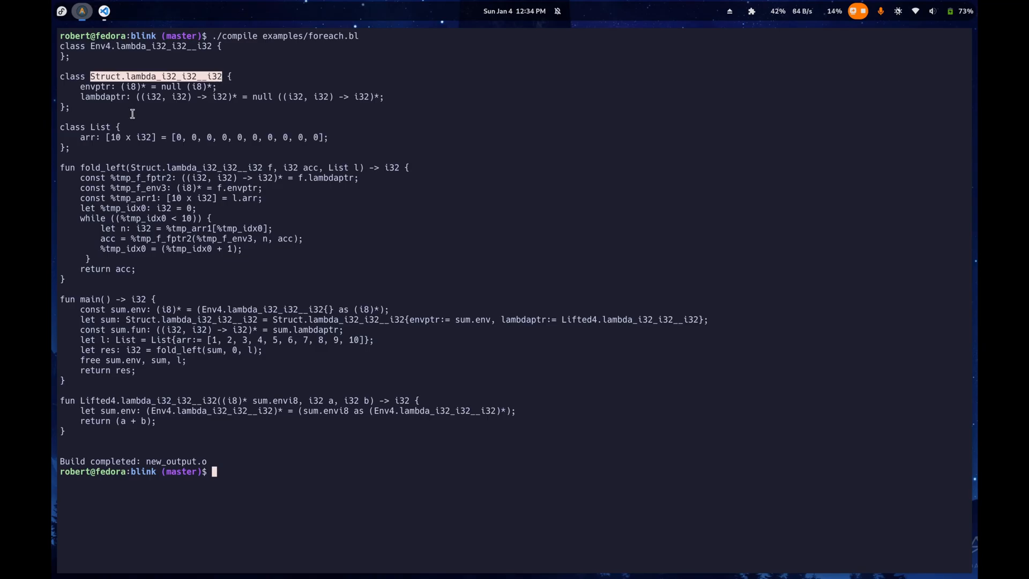
{"action": "double_click", "coordinate": [148, 86]}
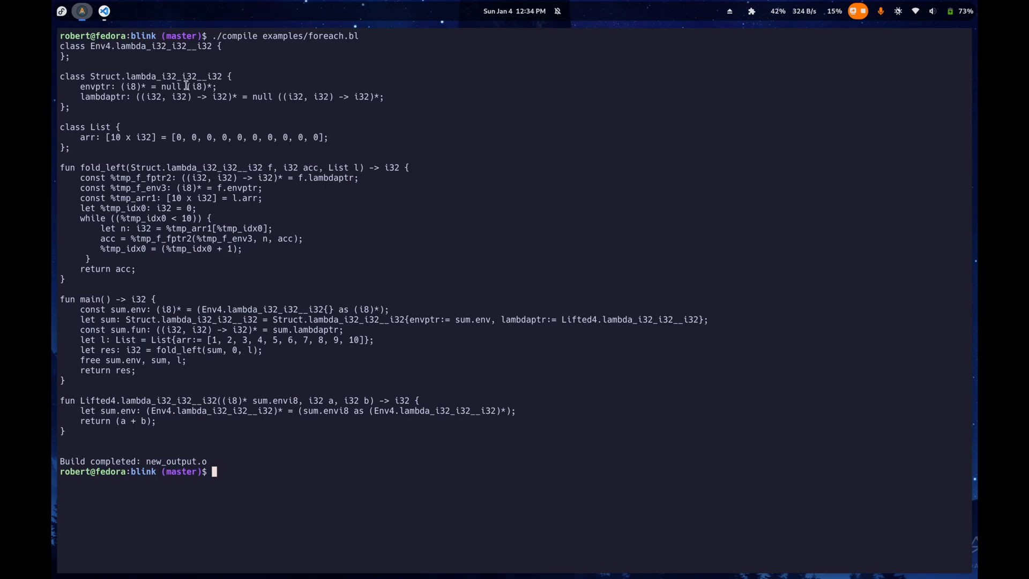
{"action": "double_click", "coordinate": [199, 86]}
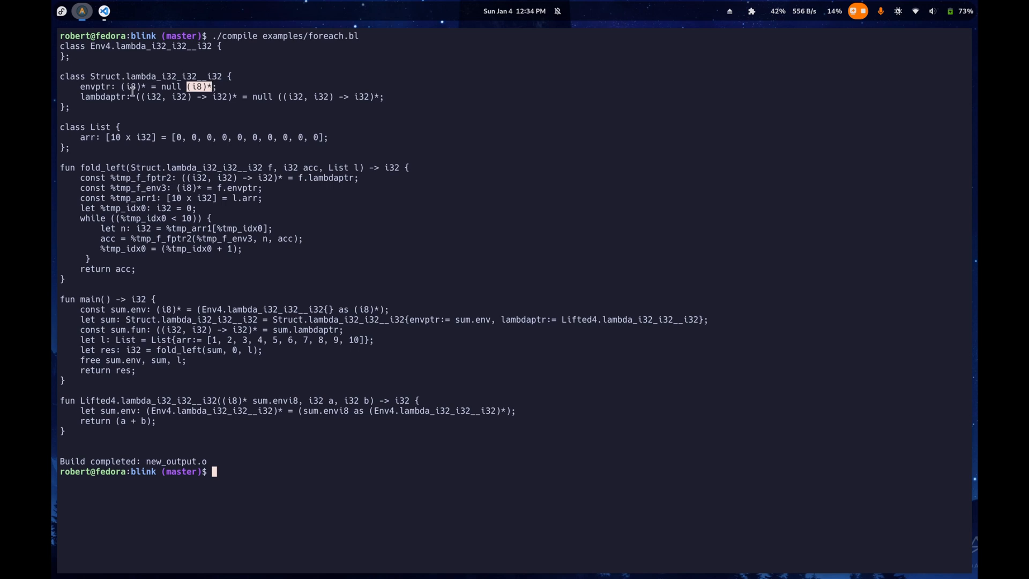
{"action": "mouse_move", "coordinate": [154, 99]}
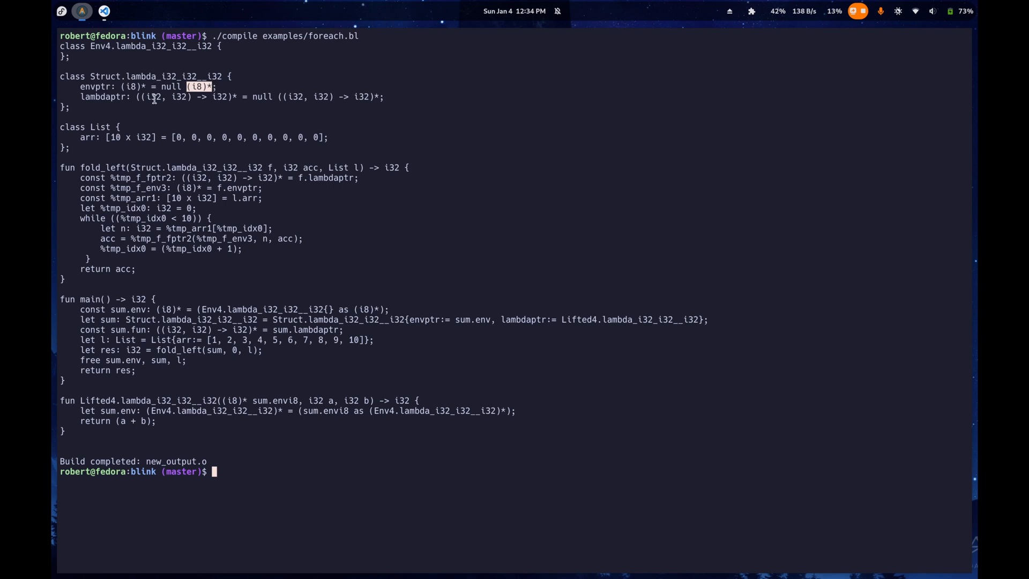
{"action": "mouse_move", "coordinate": [233, 109]}
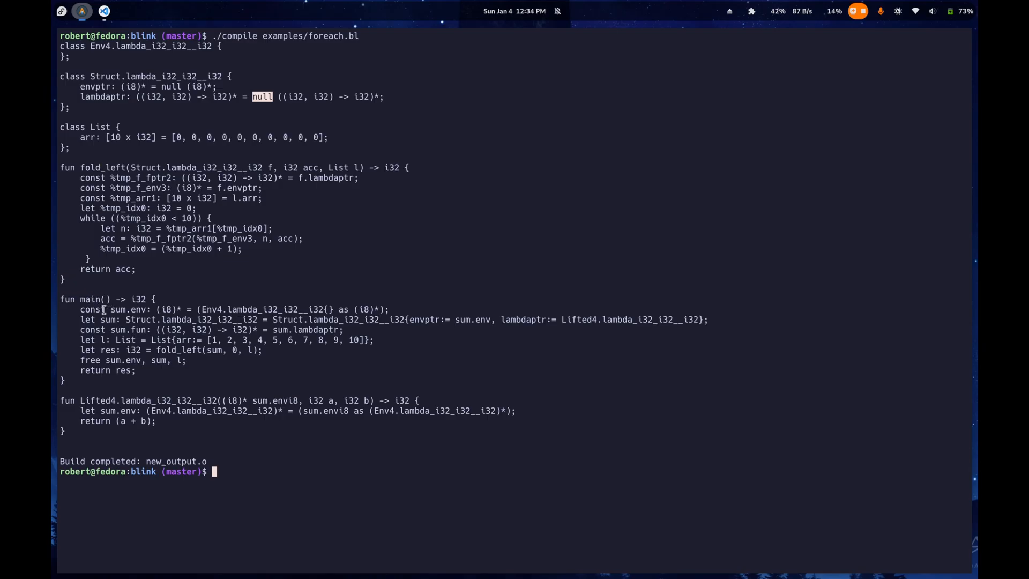
{"action": "double_click", "coordinate": [130, 309]}
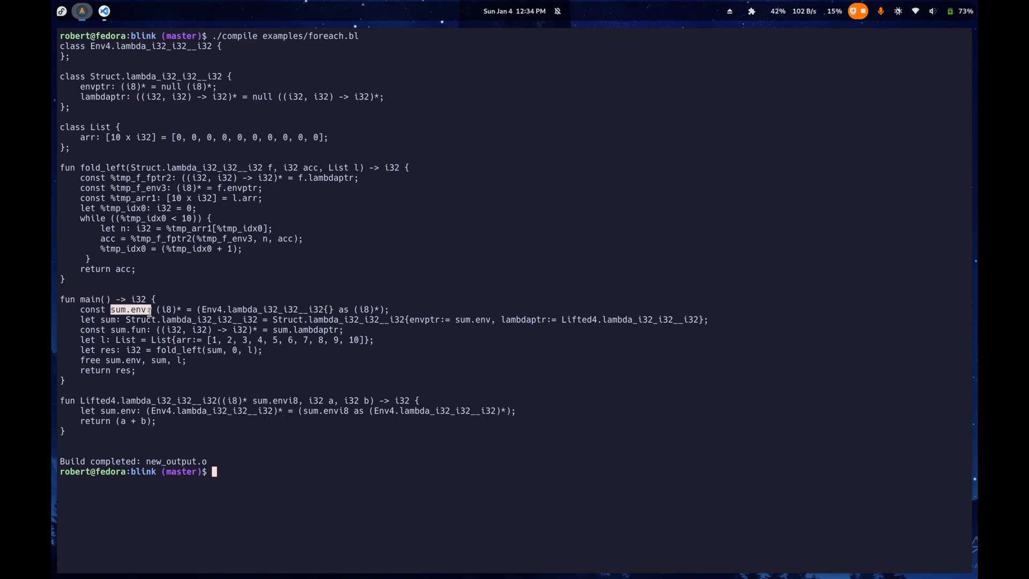
{"action": "mouse_move", "coordinate": [385, 296]}
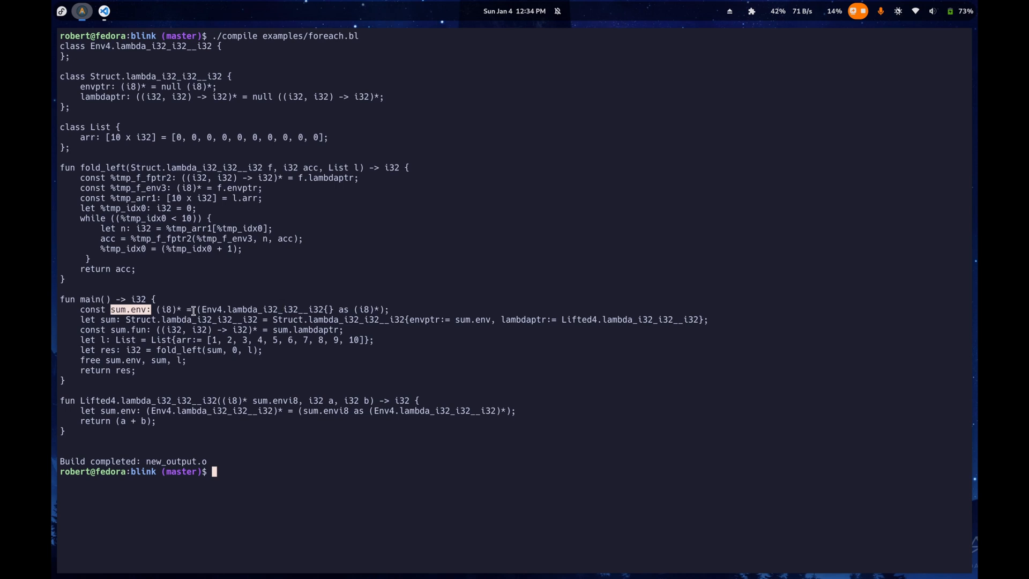
{"action": "mouse_move", "coordinate": [120, 305]}
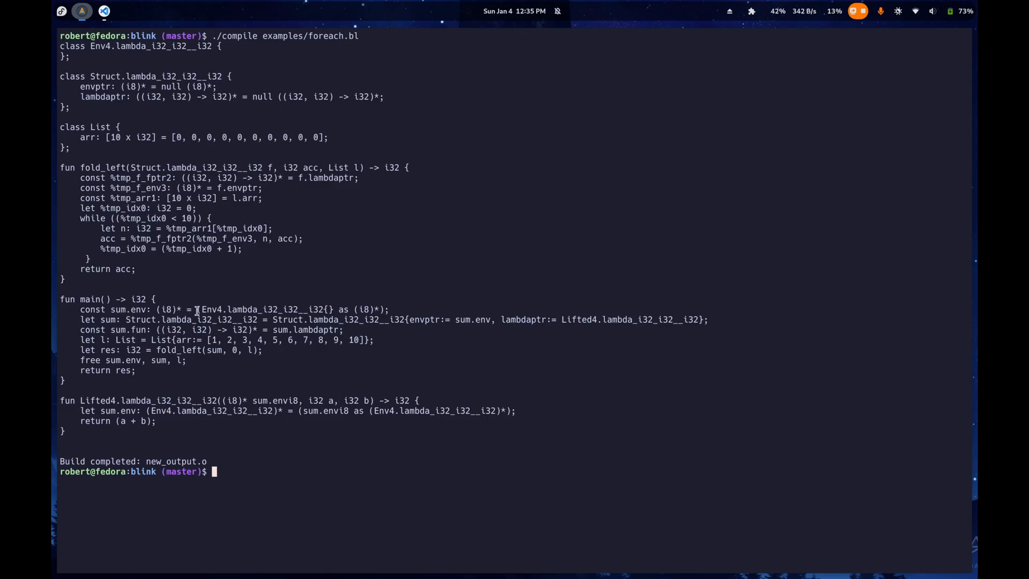
{"action": "left_click_drag", "start_coordinate": [197, 309], "coordinate": [392, 309]}
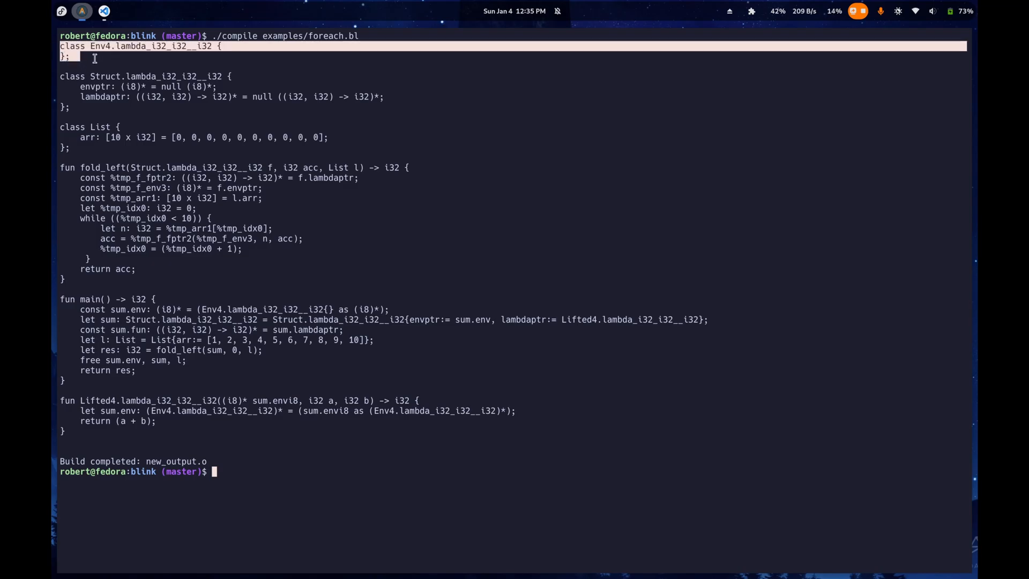
{"action": "left_click", "coordinate": [104, 12]}
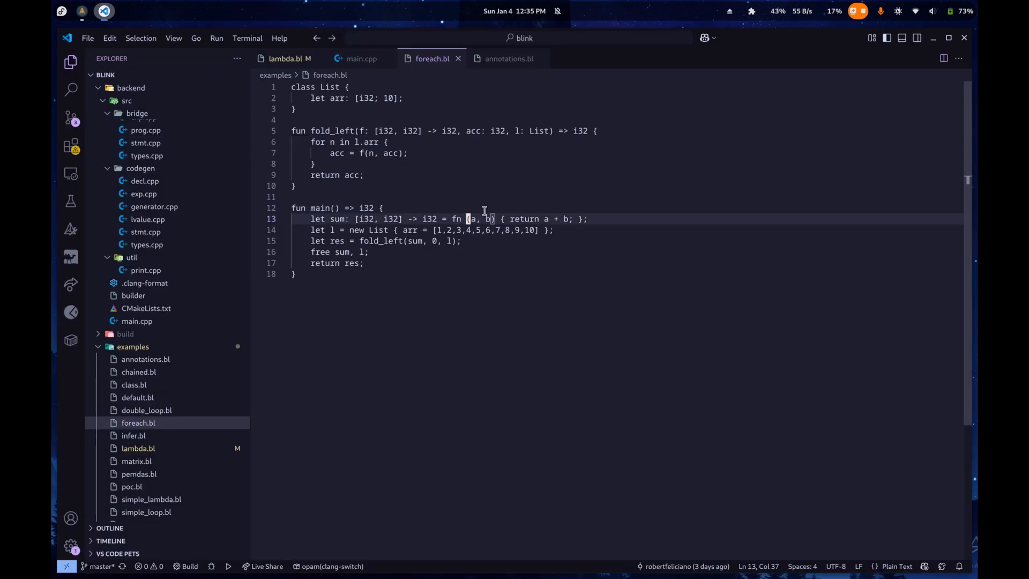
{"action": "left_click", "coordinate": [81, 11]}
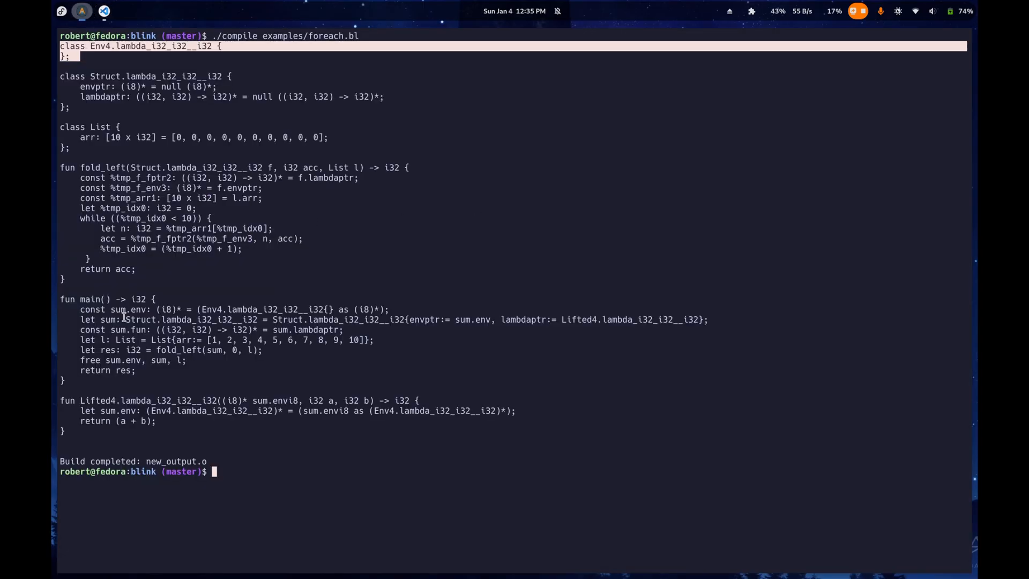
{"action": "double_click", "coordinate": [190, 320]}
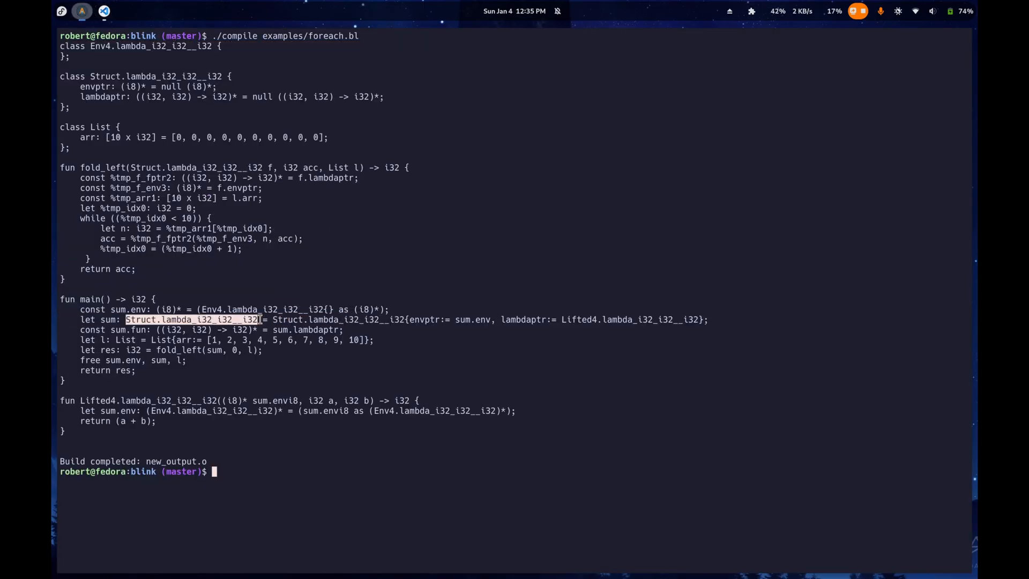
{"action": "mouse_move", "coordinate": [201, 248]}
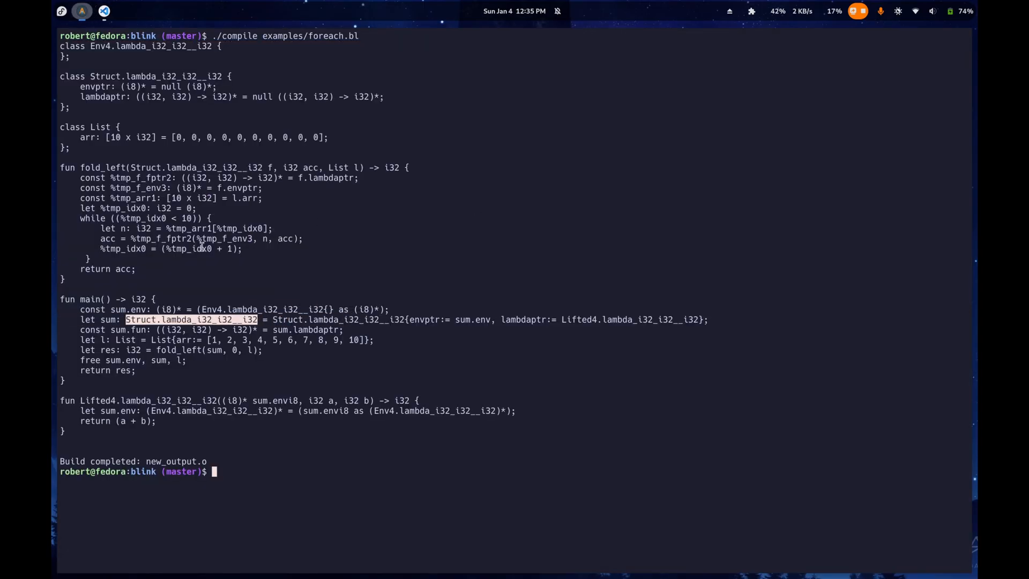
{"action": "mouse_move", "coordinate": [446, 326]}
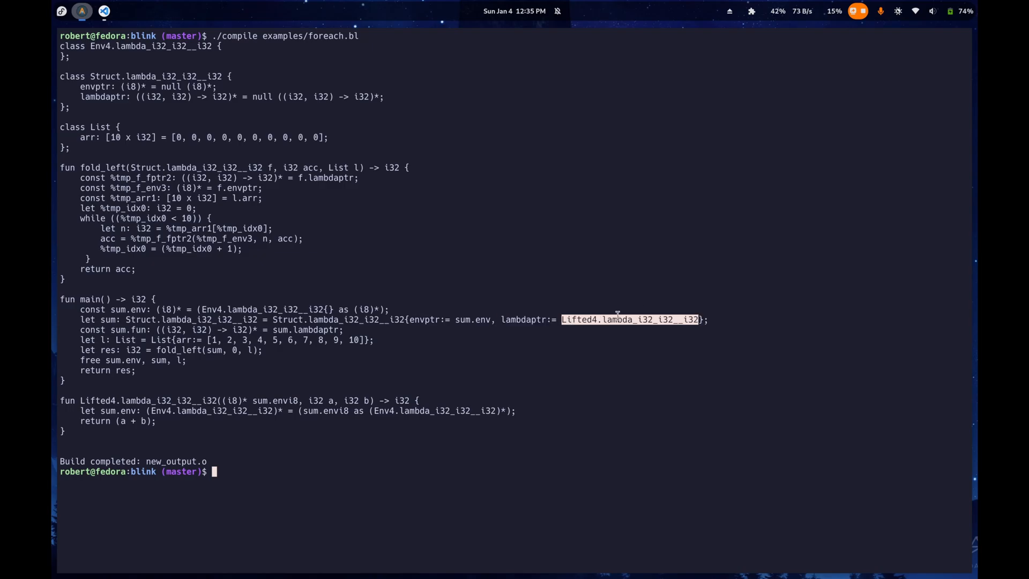
{"action": "mouse_move", "coordinate": [617, 325]}
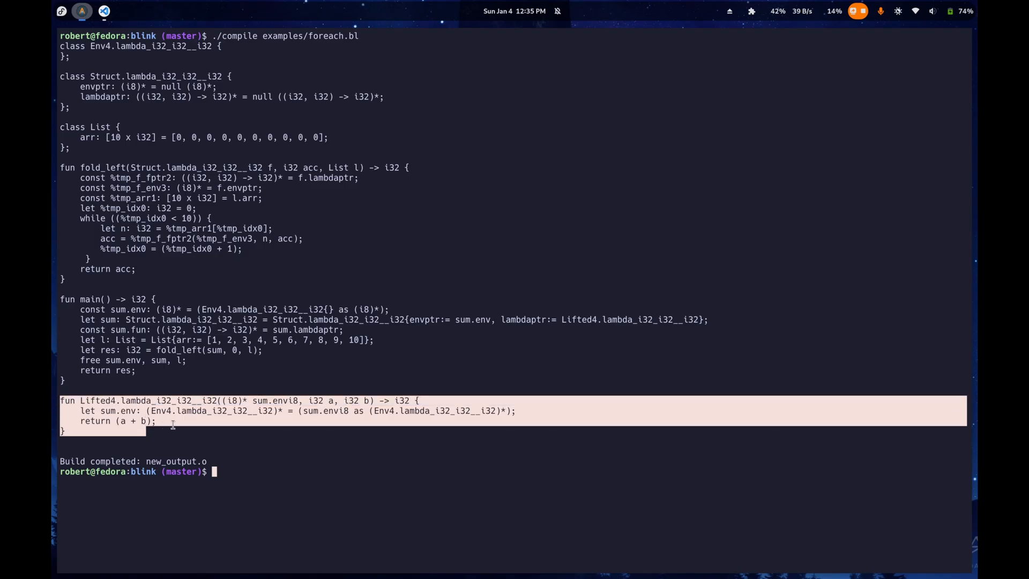
{"action": "mouse_move", "coordinate": [640, 420]}
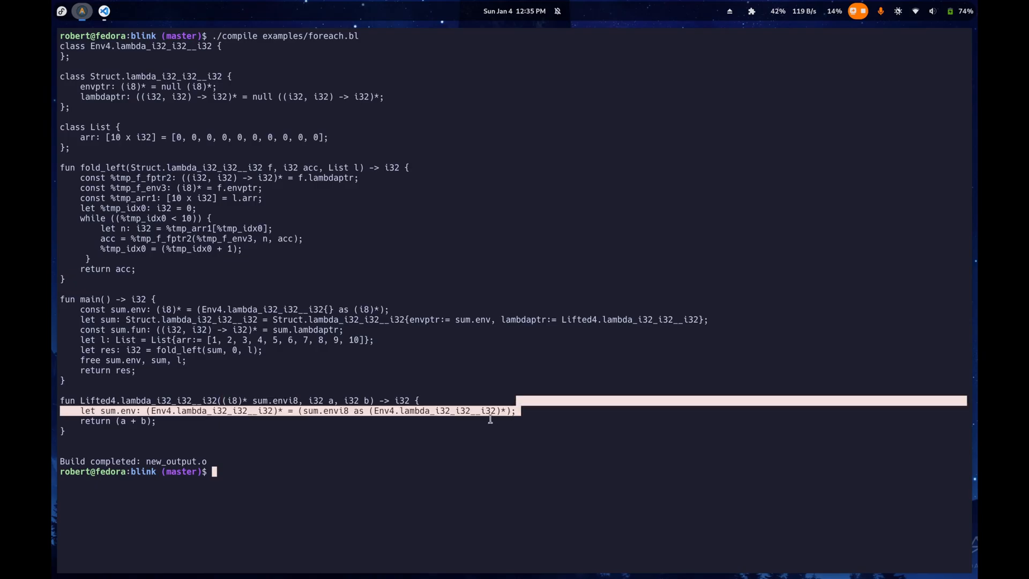
{"action": "double_click", "coordinate": [359, 411]}
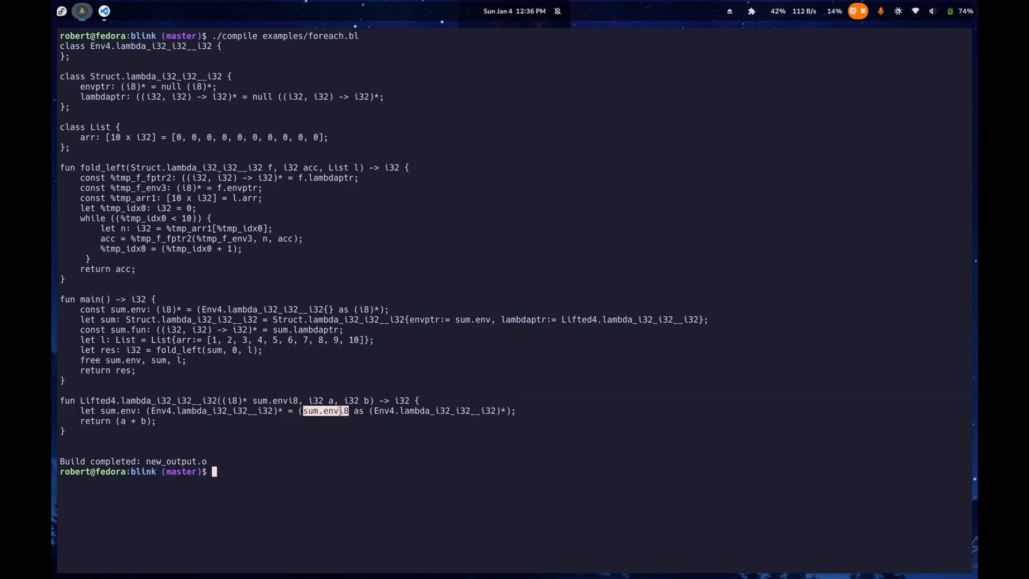
{"action": "mouse_move", "coordinate": [302, 397]}
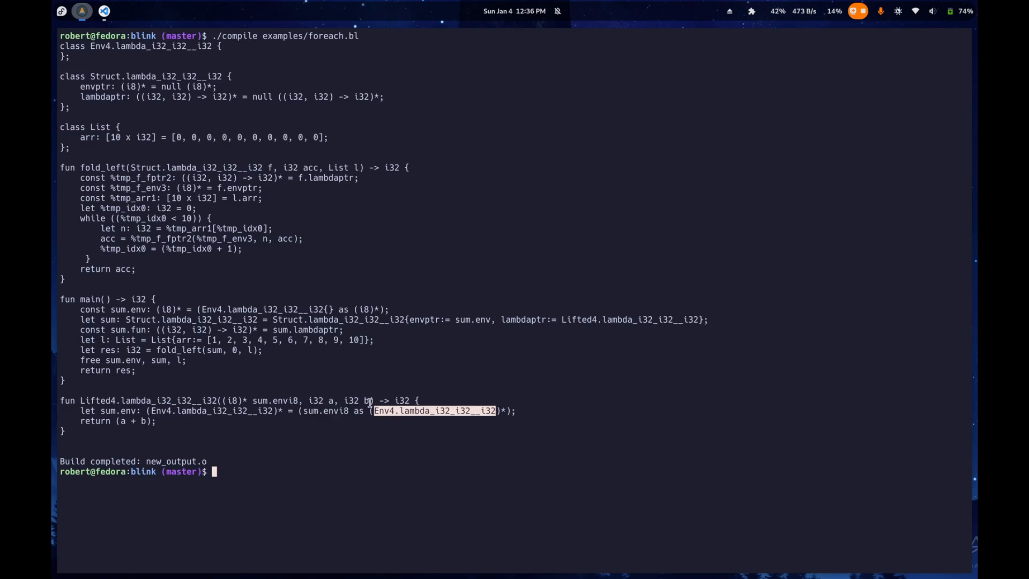
{"action": "mouse_move", "coordinate": [707, 267]}
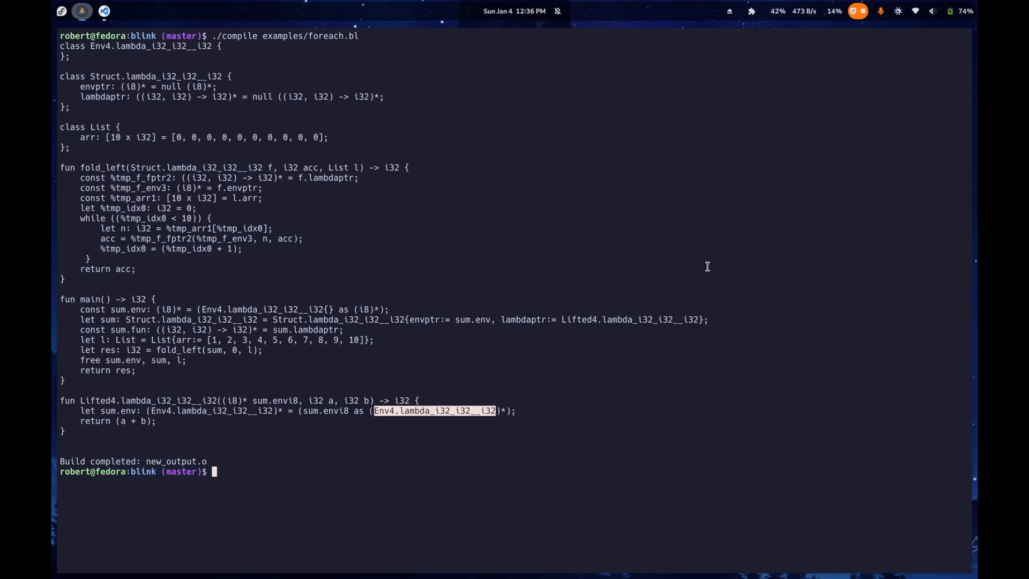
{"action": "mouse_move", "coordinate": [547, 292]}
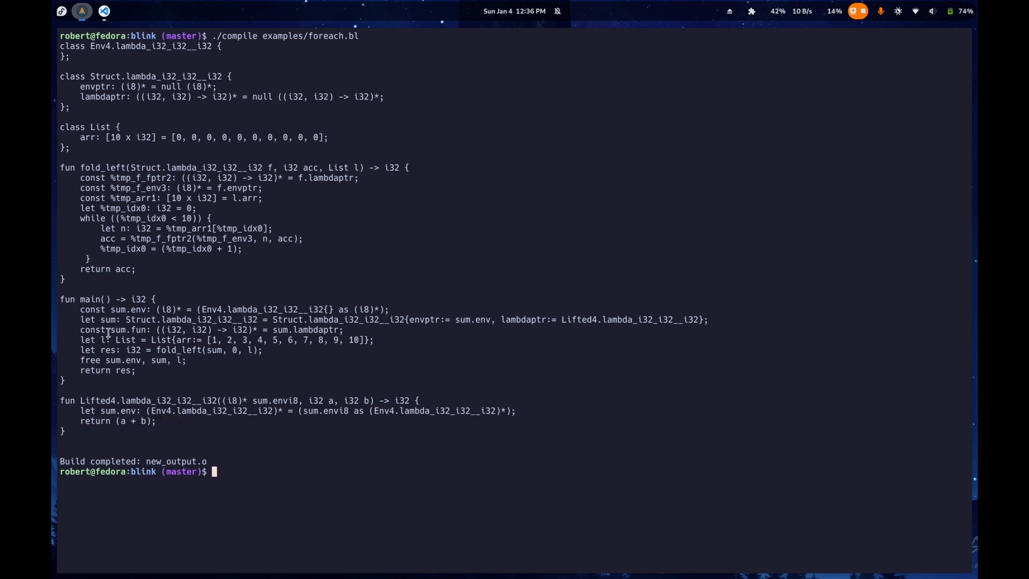
{"action": "double_click", "coordinate": [129, 329]}
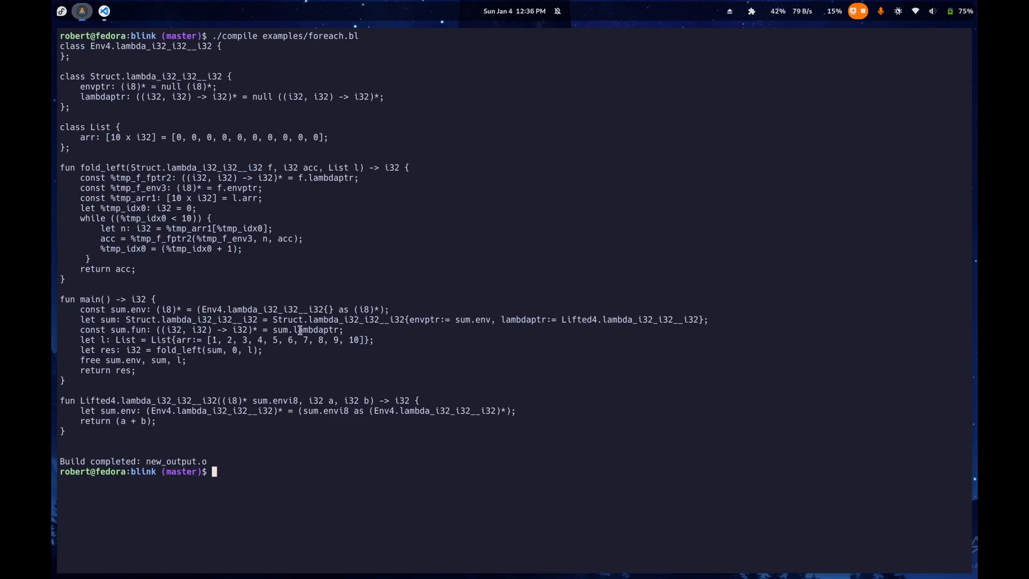
{"action": "double_click", "coordinate": [307, 330]}
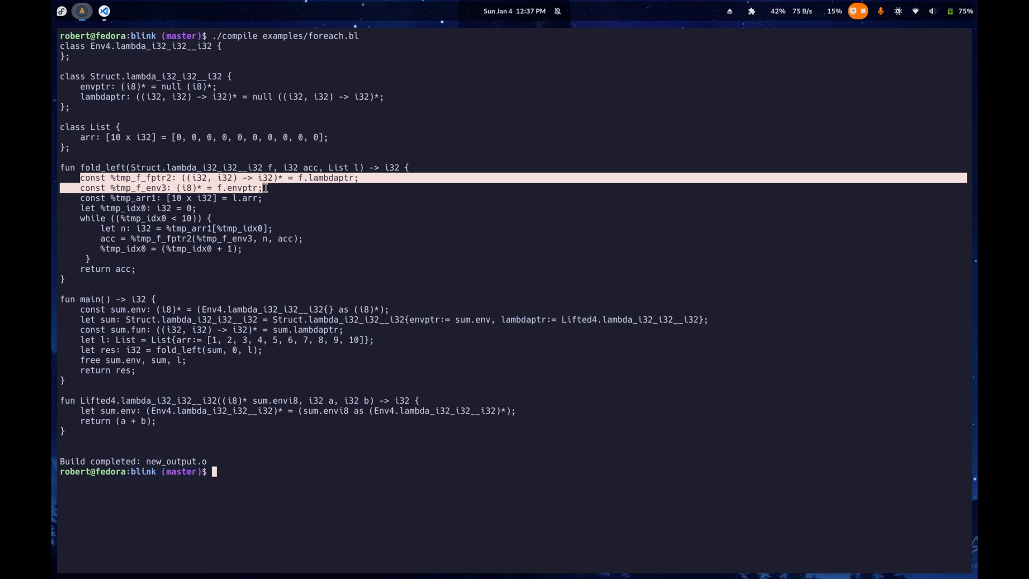
{"action": "left_click", "coordinate": [103, 11]}
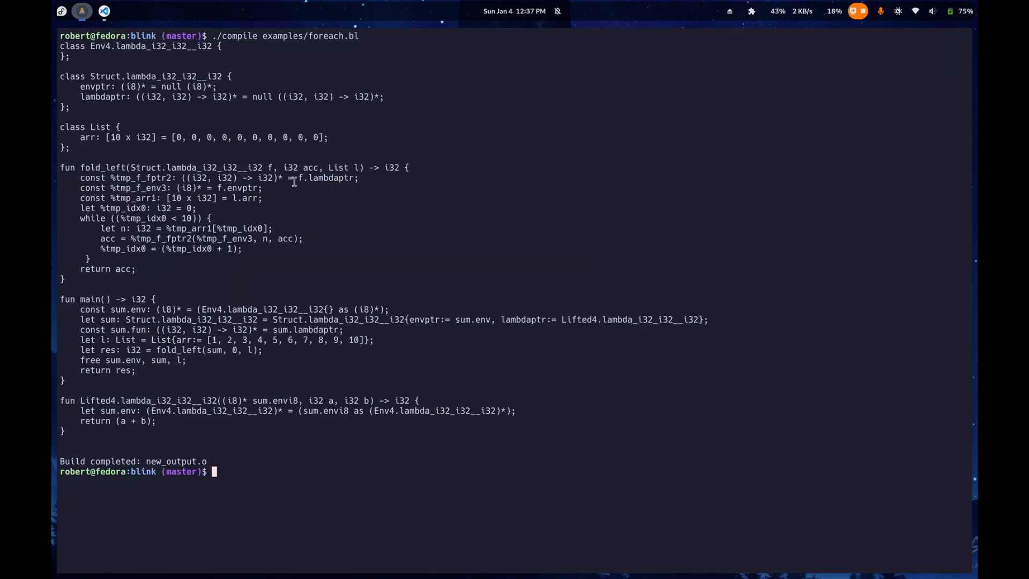
{"action": "double_click", "coordinate": [140, 178]}
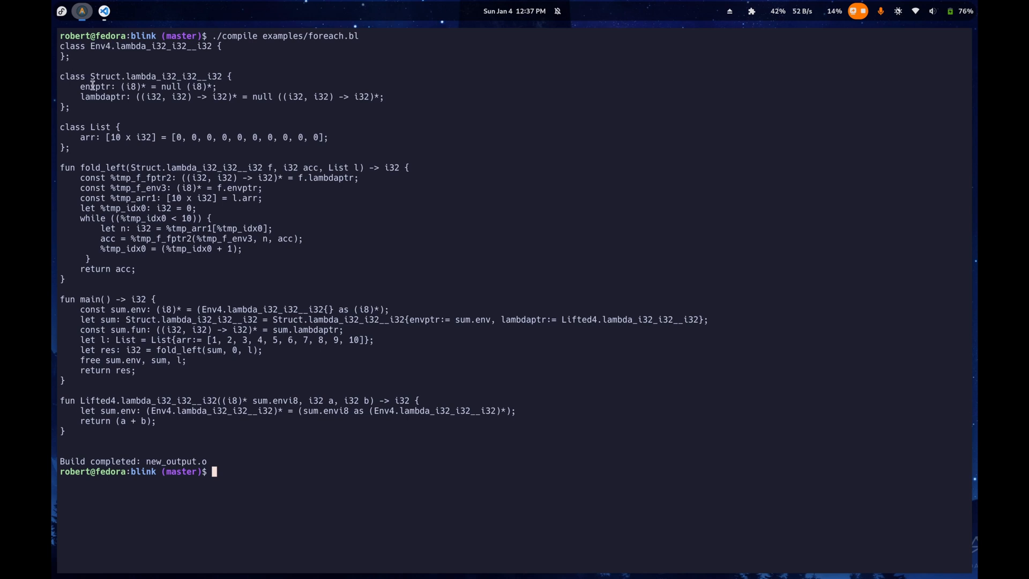
{"action": "mouse_move", "coordinate": [145, 92]}
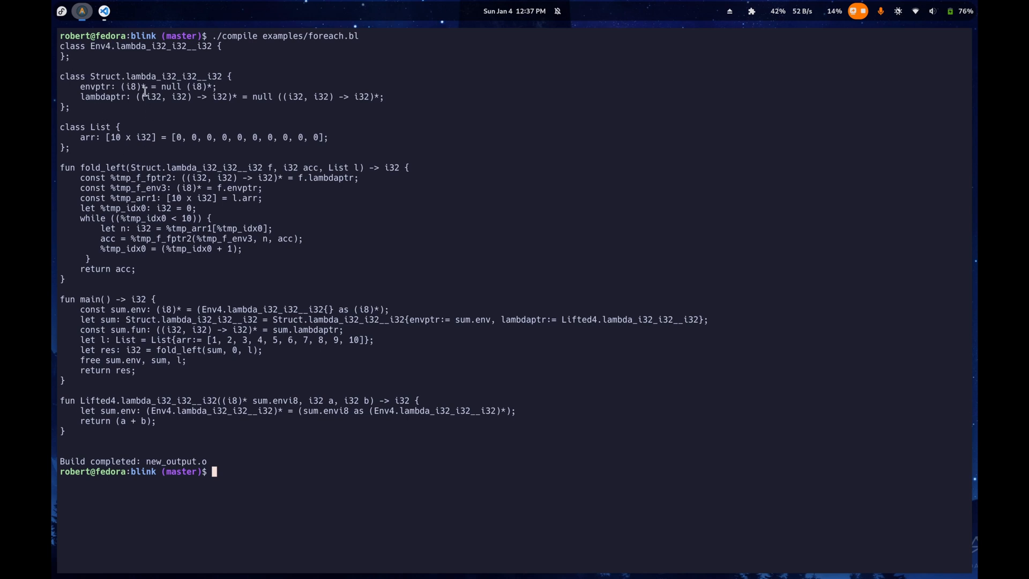
{"action": "mouse_move", "coordinate": [103, 76]}
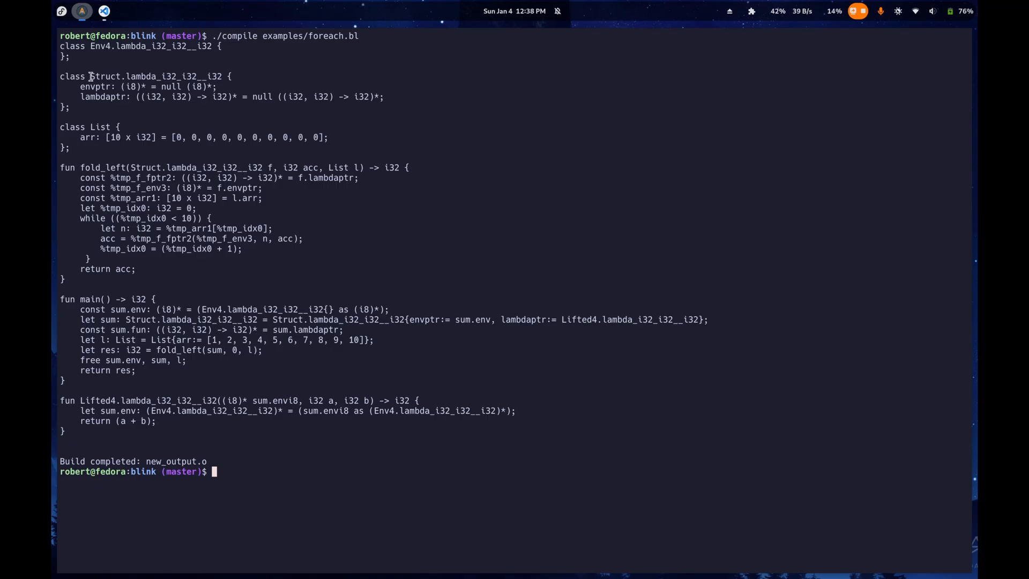
{"action": "double_click", "coordinate": [156, 76]}
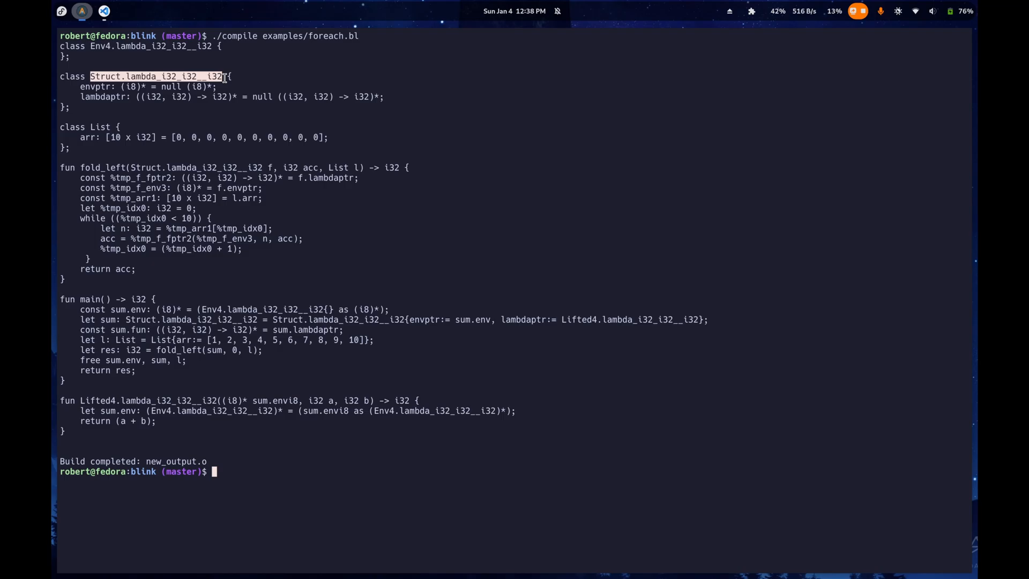
{"action": "mouse_move", "coordinate": [178, 99]}
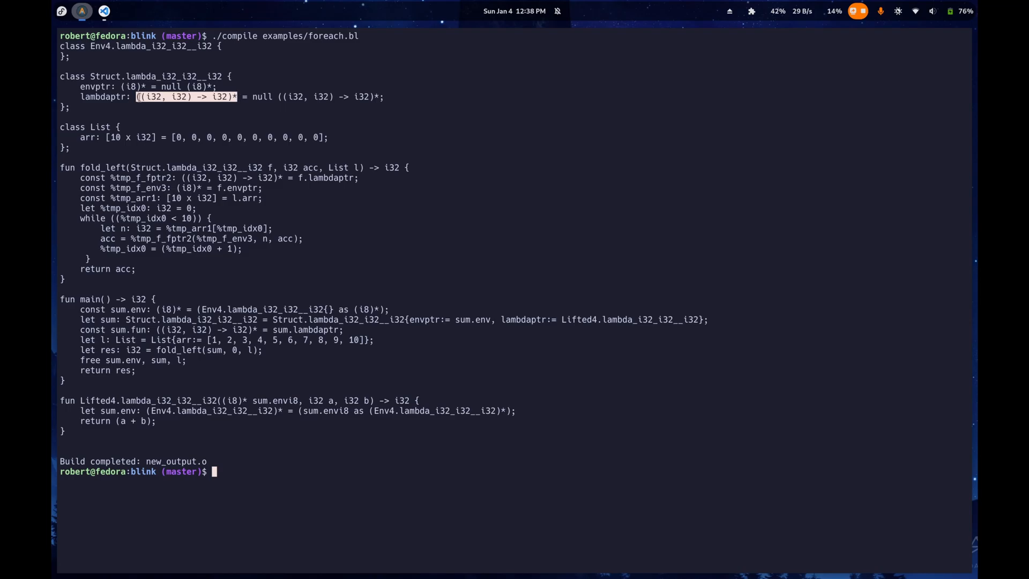
{"action": "mouse_move", "coordinate": [236, 99]}
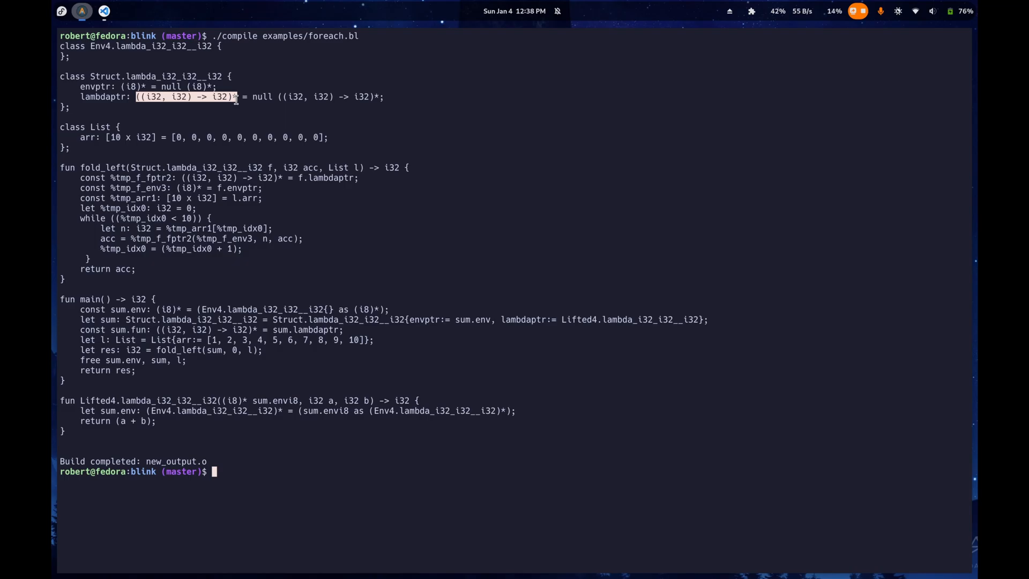
{"action": "type", "text": "compile examples/lambda.bl"}
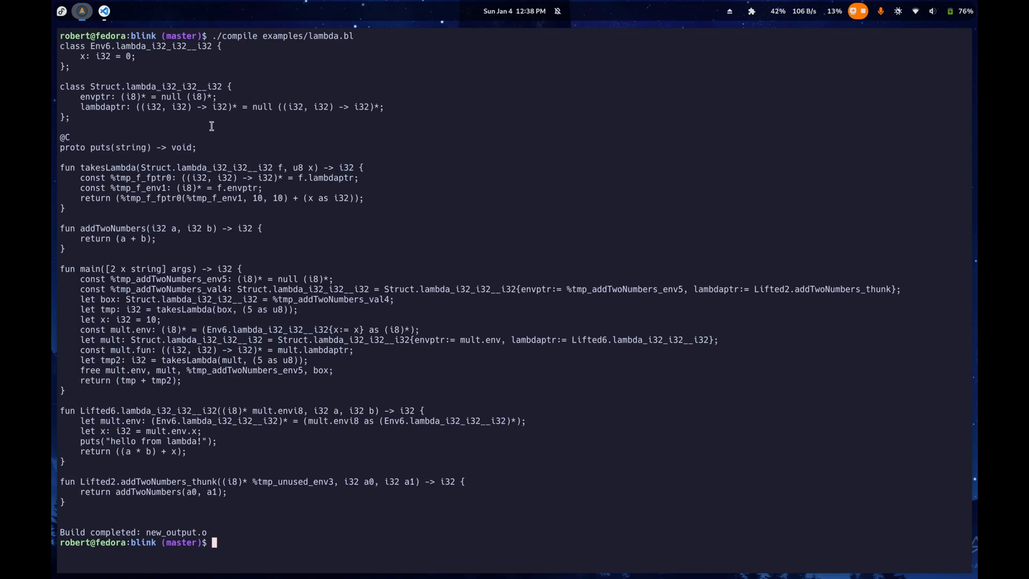
{"action": "mouse_move", "coordinate": [451, 304]}
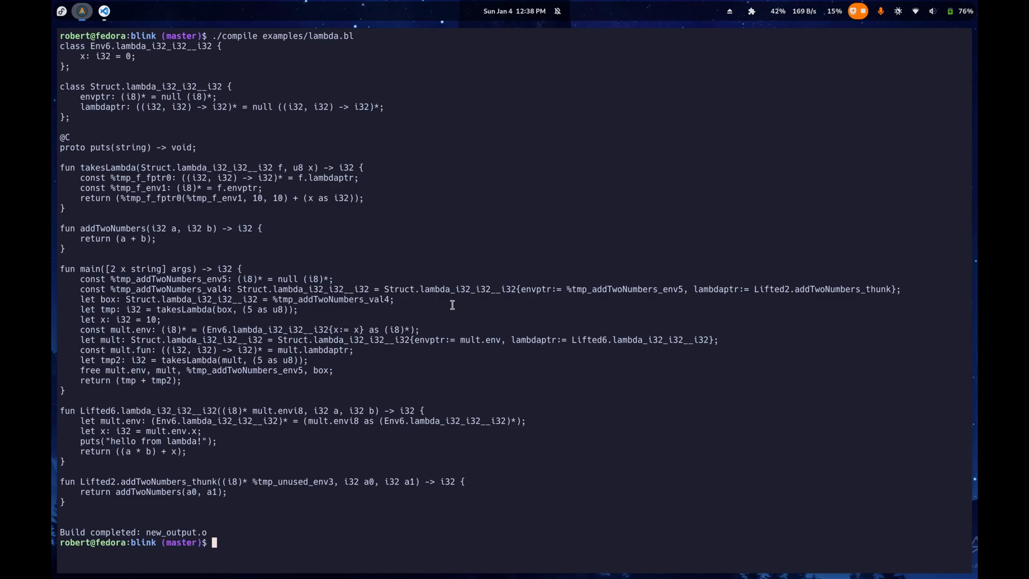
{"action": "mouse_move", "coordinate": [253, 368]}
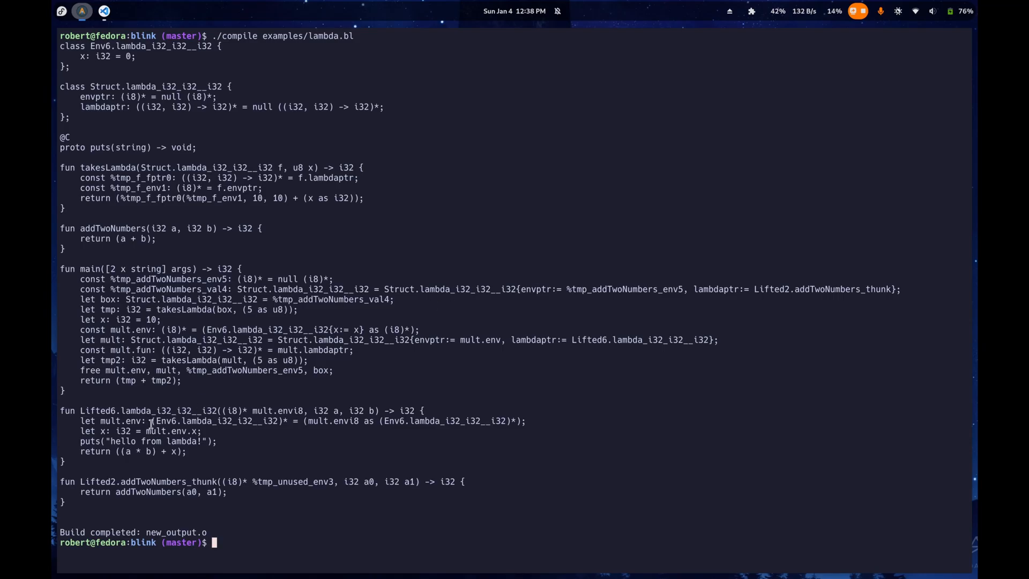
Highlight a line of the desugared lambda.bl output during the walkthrough
{"action": "left_click_drag", "start_coordinate": [153, 421], "coordinate": [537, 421]}
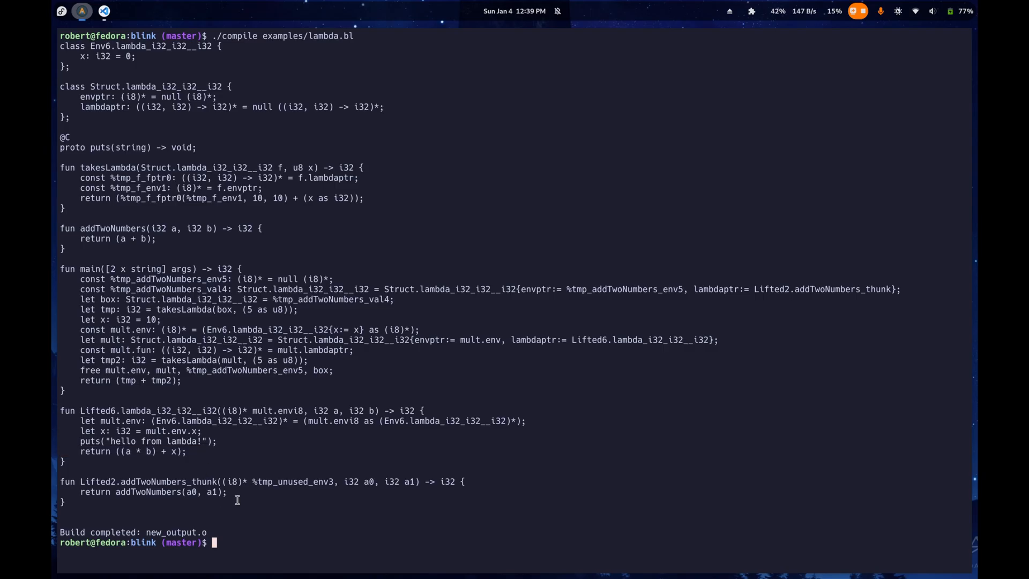
{"action": "mouse_move", "coordinate": [131, 457]}
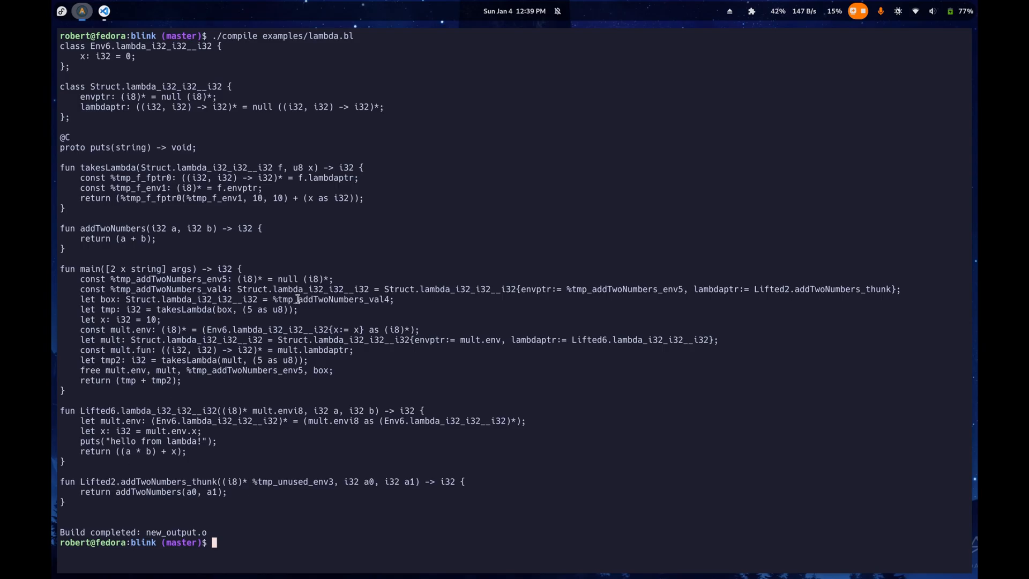
{"action": "mouse_move", "coordinate": [96, 234]}
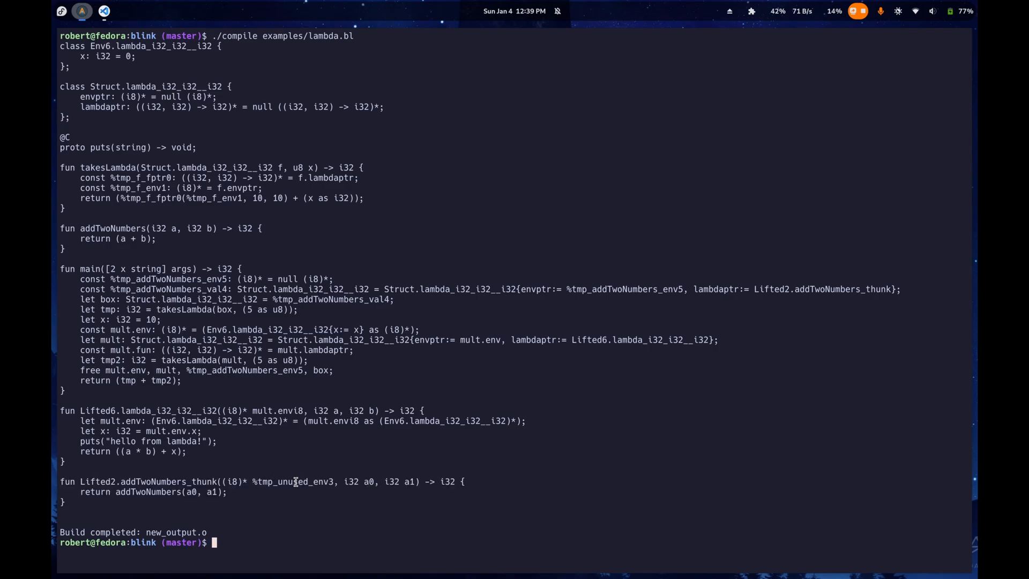
{"action": "mouse_move", "coordinate": [317, 467]}
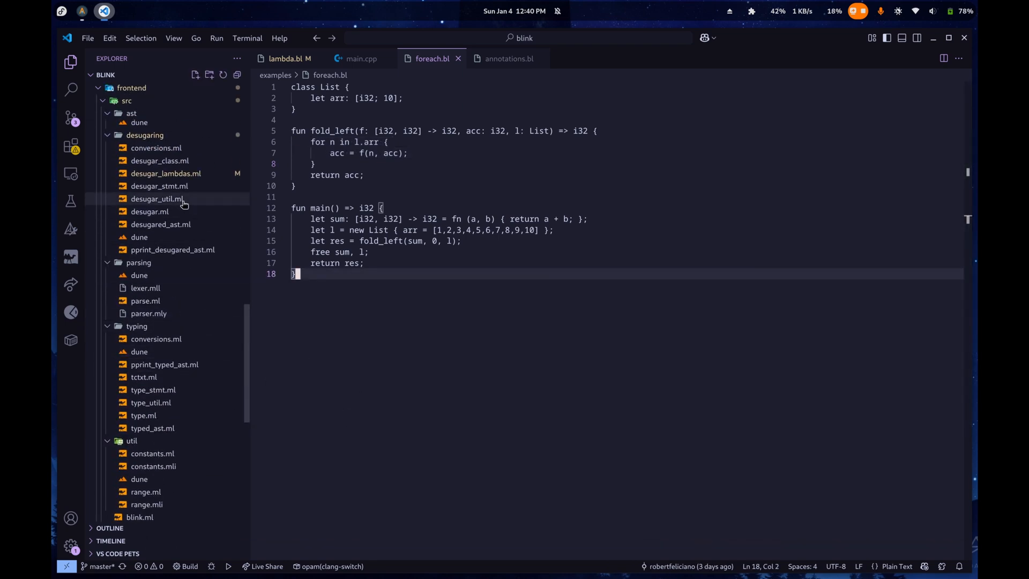
{"action": "mouse_move", "coordinate": [137, 326]}
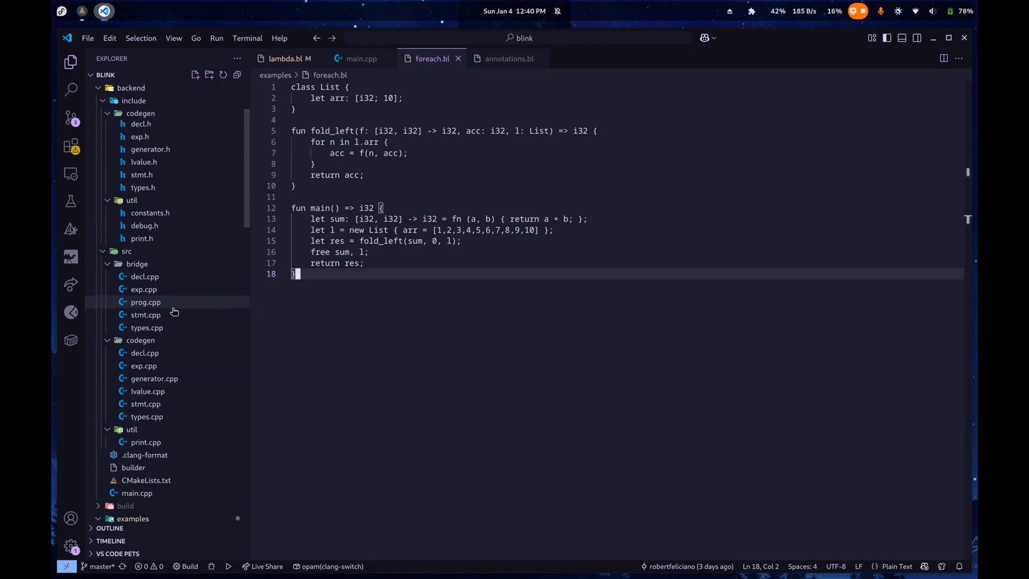
{"action": "mouse_move", "coordinate": [146, 302]}
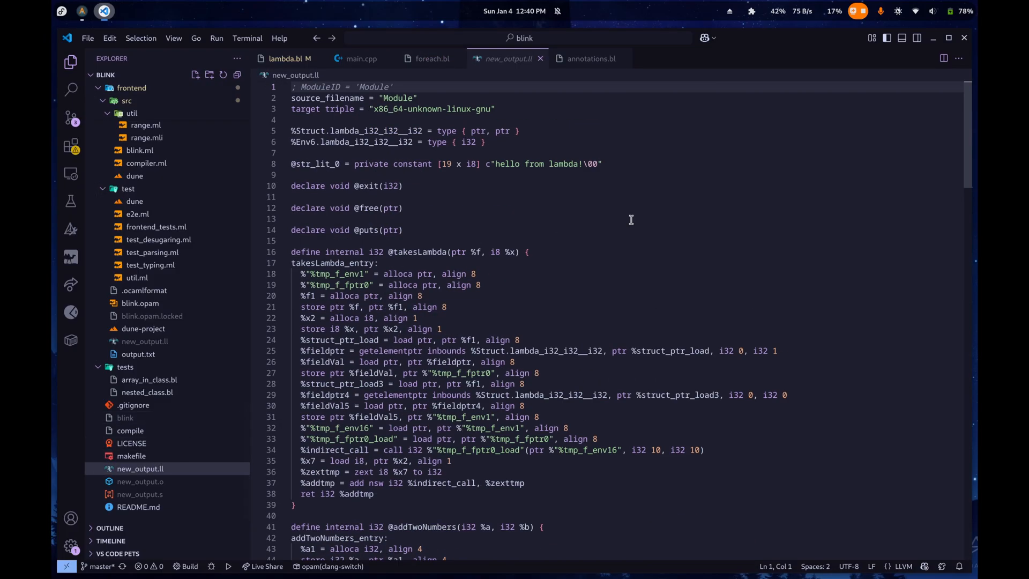
Scroll through the new_output.ll IR, then return to the foreach.bl source
{"action": "scroll", "scroll_direction": "down", "scroll_amount": 3}
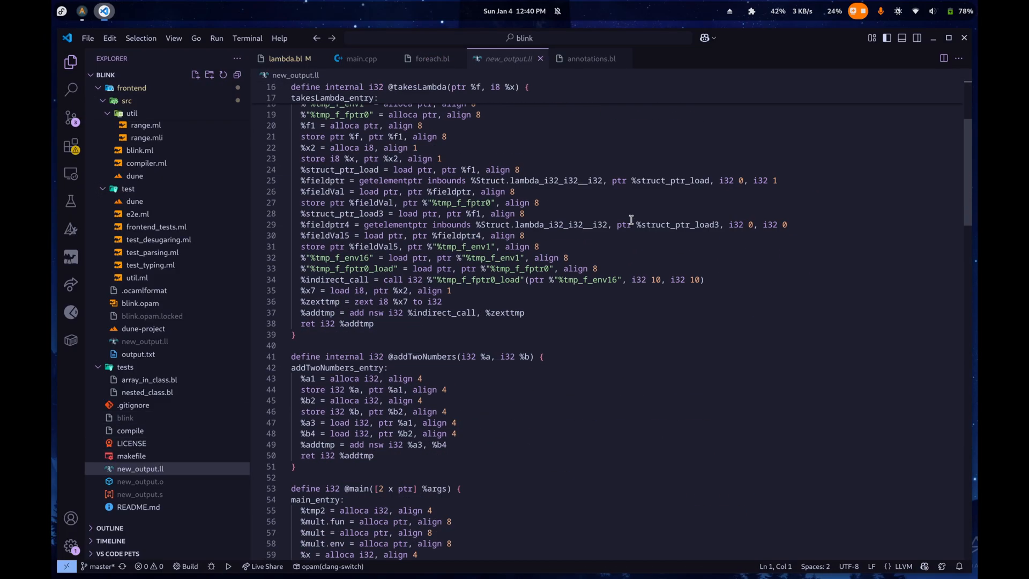
{"action": "left_click", "coordinate": [431, 58]}
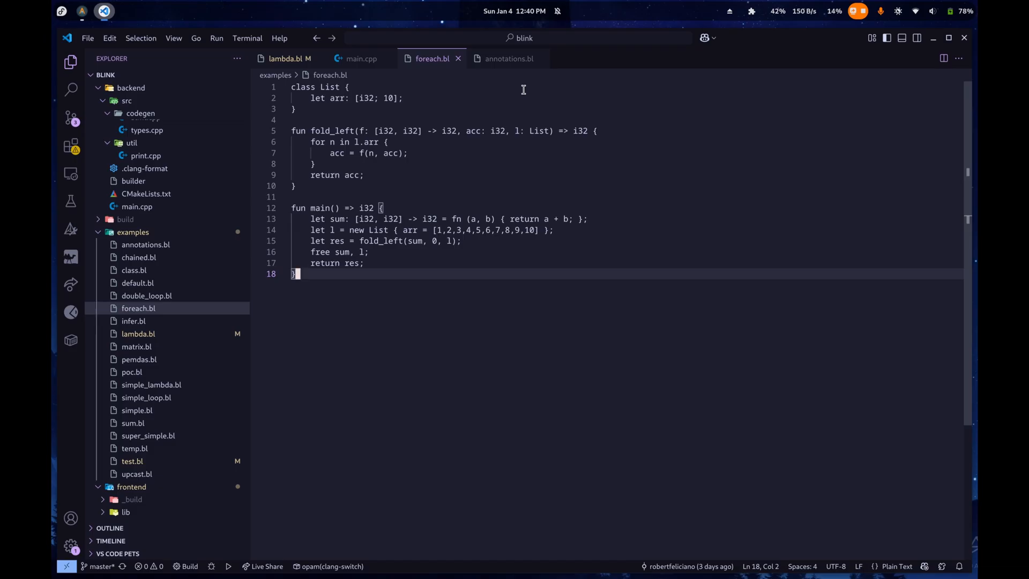
{"action": "mouse_move", "coordinate": [519, 159]}
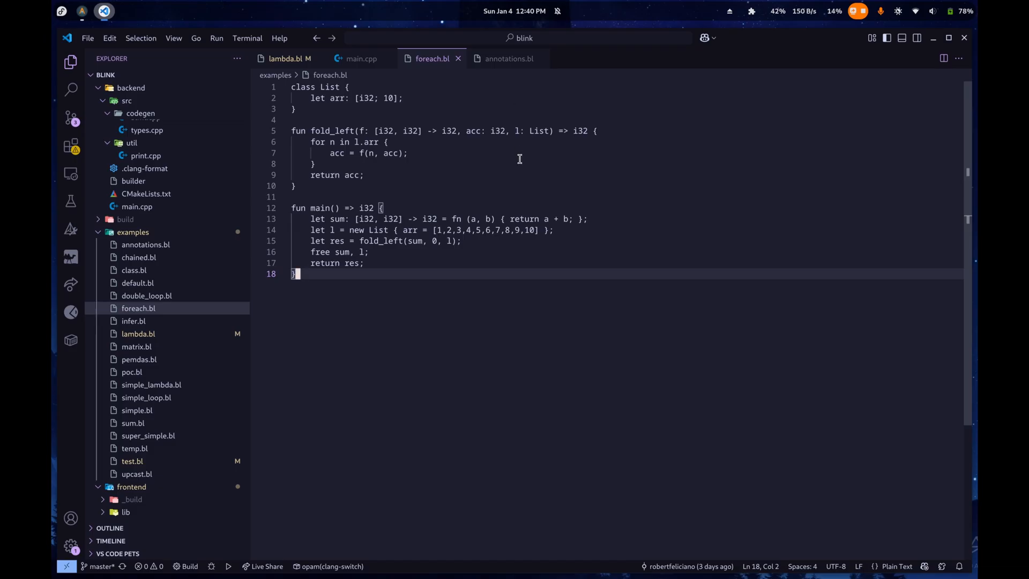